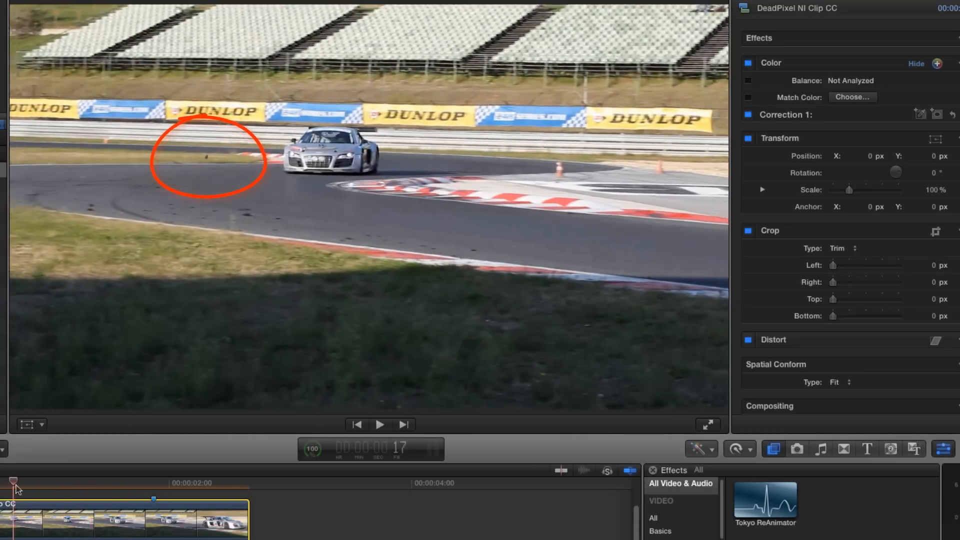
# Apply Tokyo ReAnimator to the racetrack clip and drag its mask onto the dirt blemish left of the car.
pyautogui.doubleClick(765, 499)
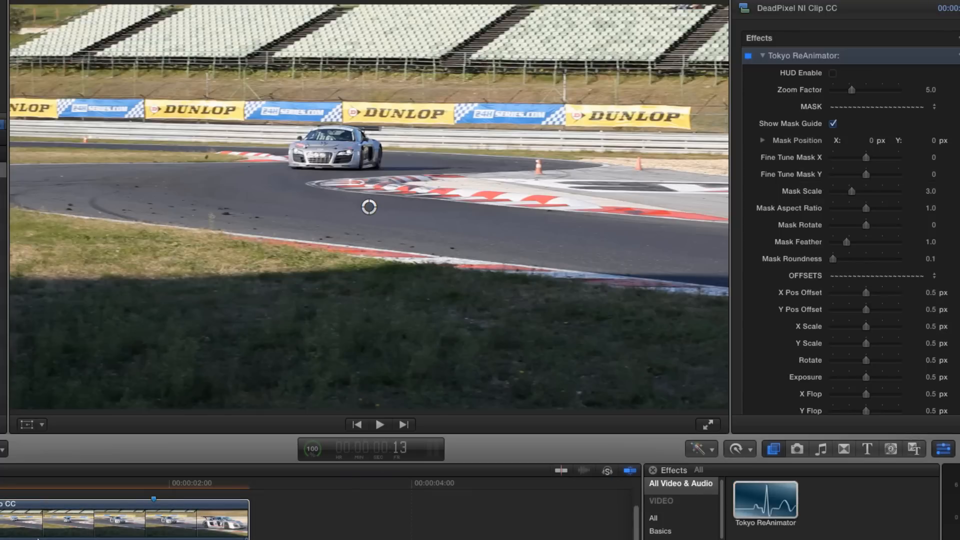
pyautogui.moveTo(386, 170)
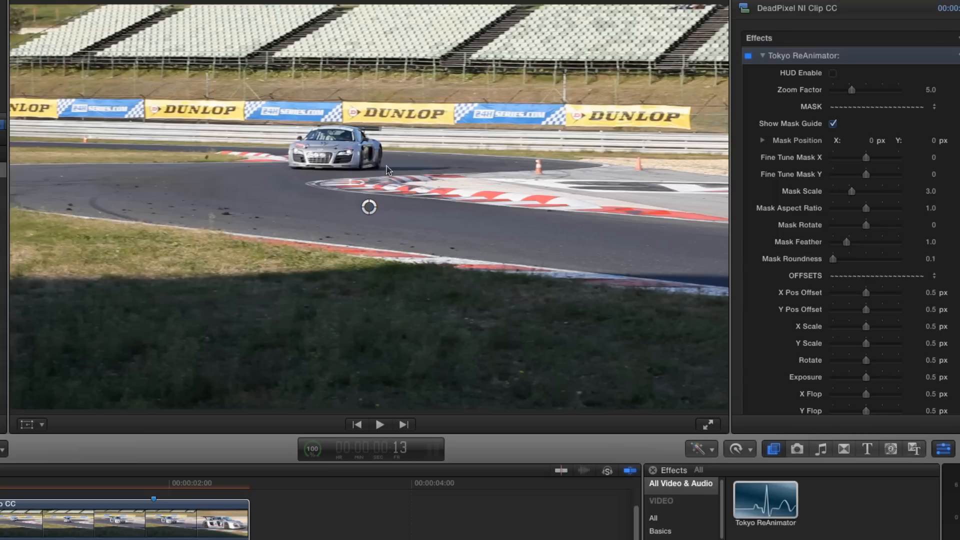
pyautogui.click(369, 208)
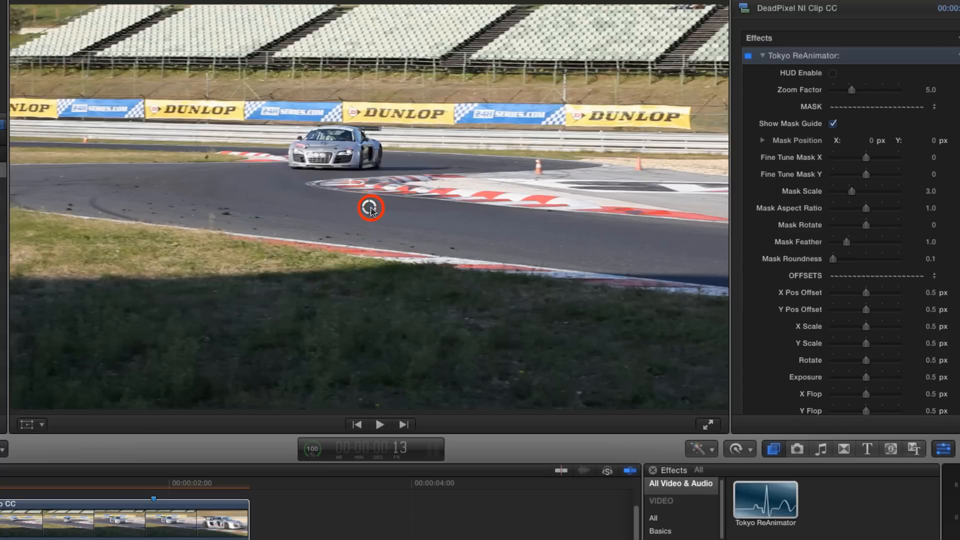
pyautogui.moveTo(370, 207); pyautogui.dragTo(239, 132)
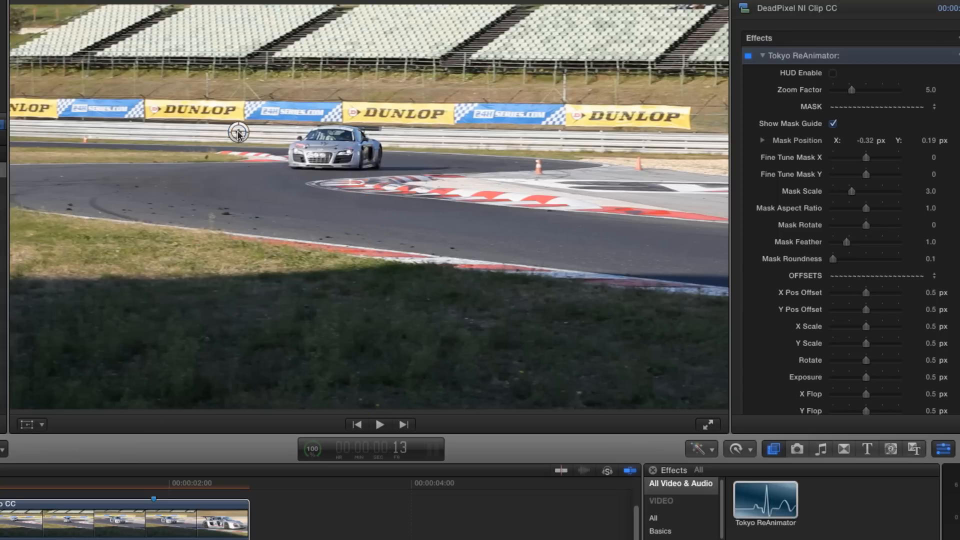
pyautogui.moveTo(239, 132); pyautogui.dragTo(207, 157)
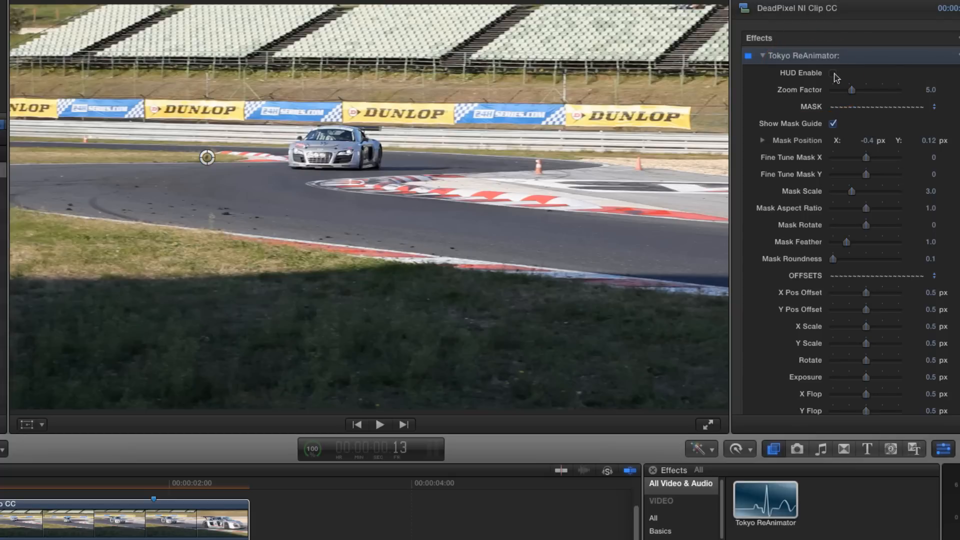
# Enable the ReAnimator HUD so the masked blemish is shown magnified with its offset settings.
pyautogui.click(833, 72)
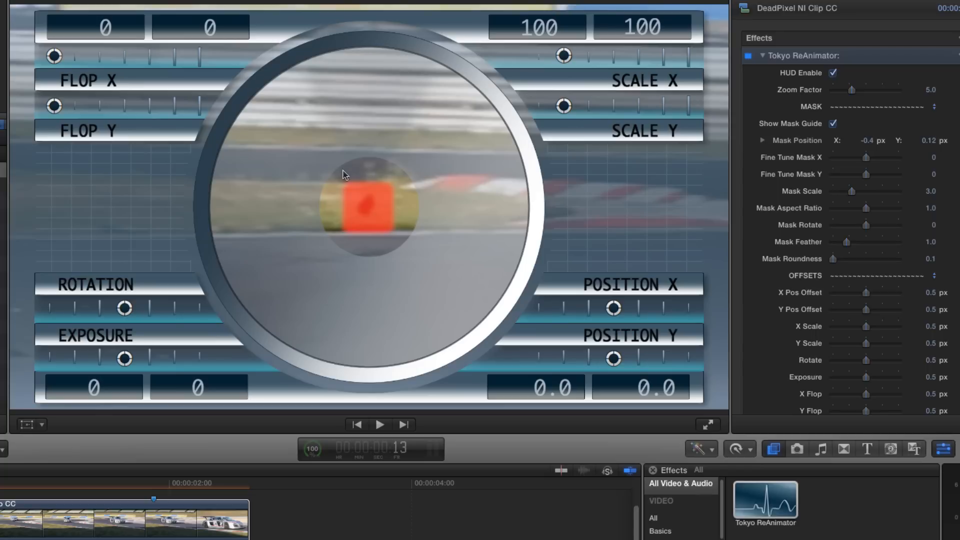
pyautogui.moveTo(376, 254)
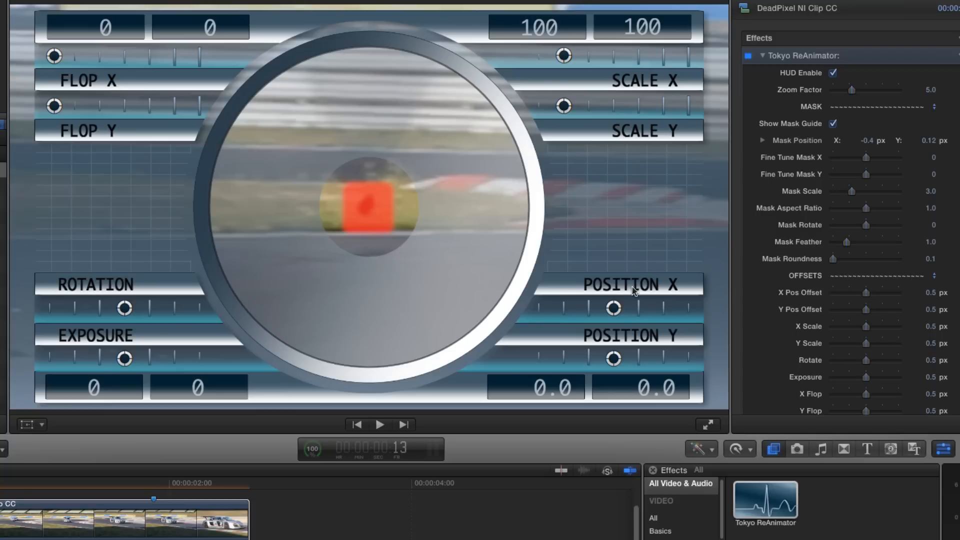
pyautogui.moveTo(533, 26)
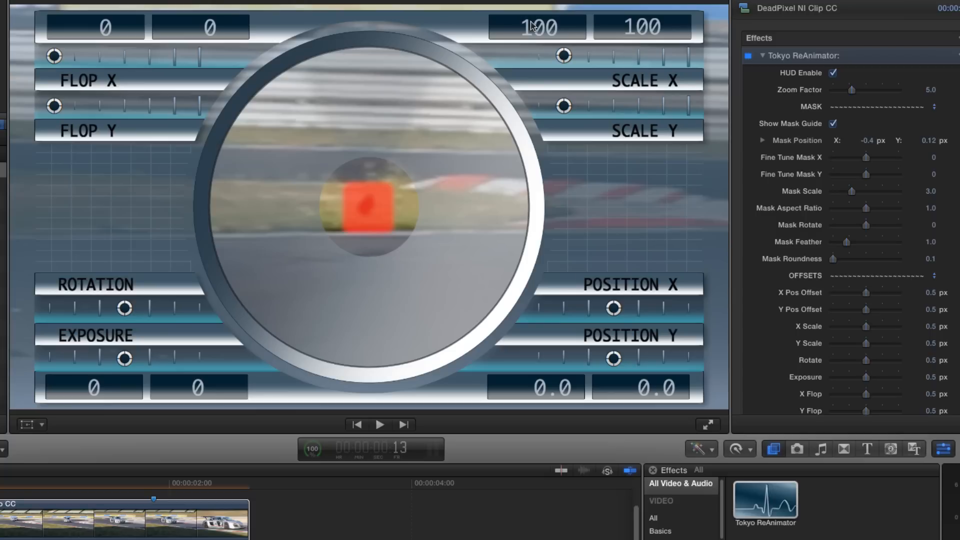
pyautogui.moveTo(444, 241)
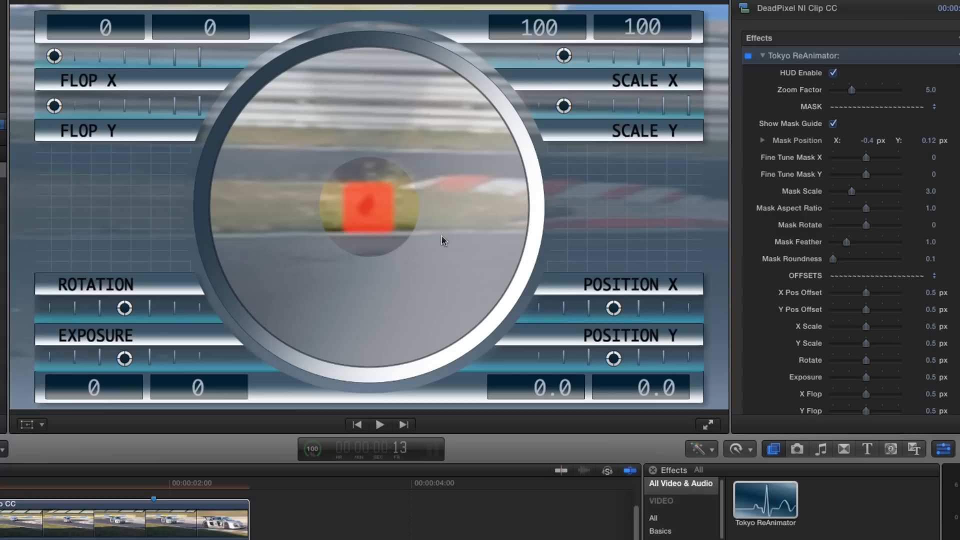
pyautogui.moveTo(442, 242)
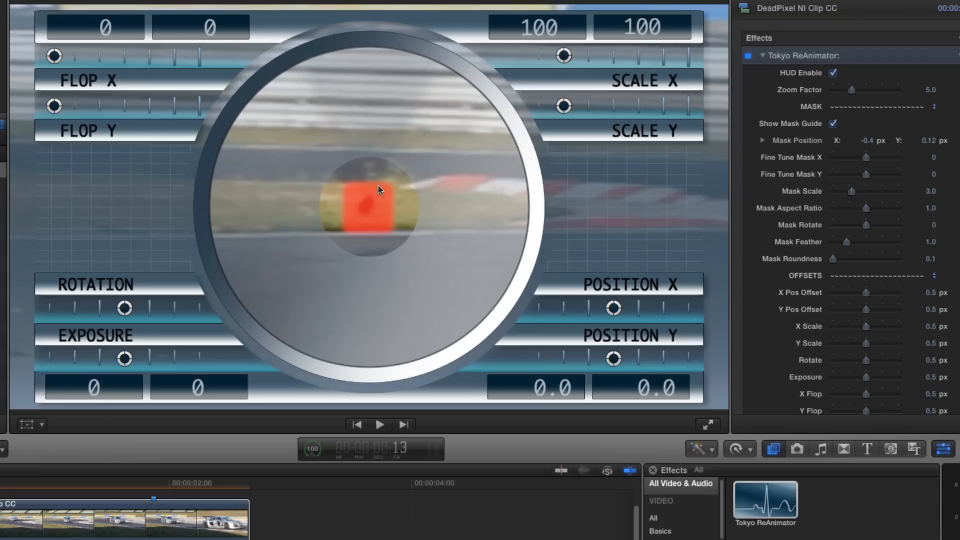
pyautogui.moveTo(374, 227)
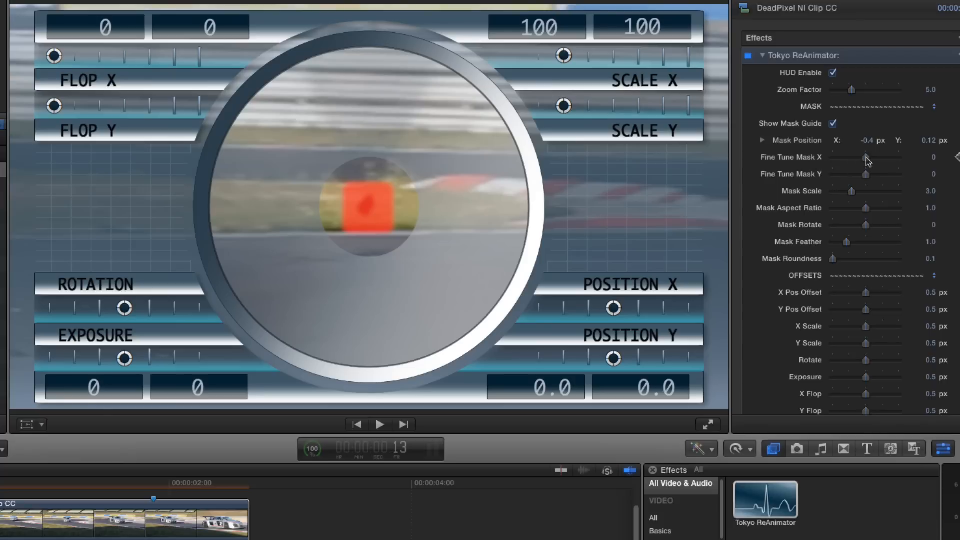
# Nudge the mask to X -0.46, refine its Y position, and shrink its scale to 1.98.
pyautogui.moveTo(868, 157); pyautogui.dragTo(865, 157)
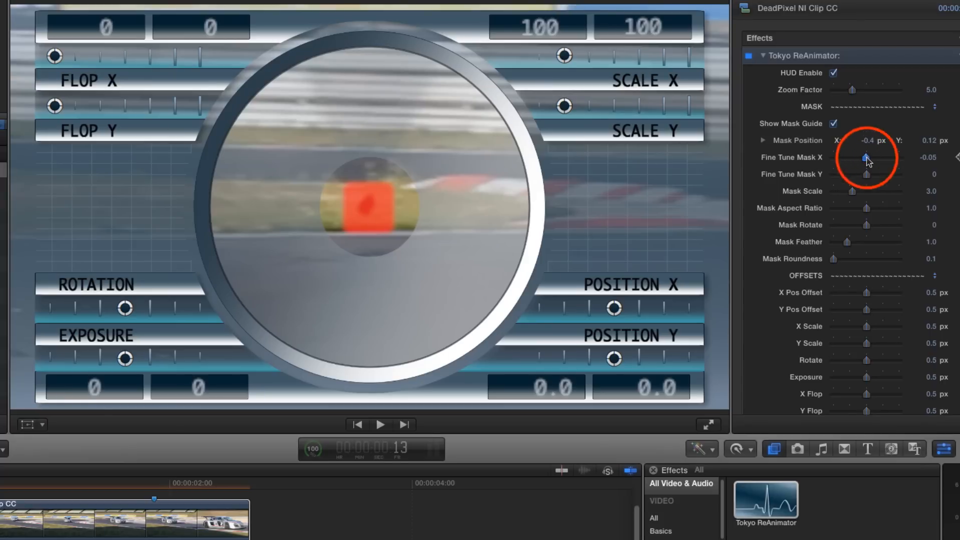
pyautogui.moveTo(866, 157); pyautogui.dragTo(862, 157)
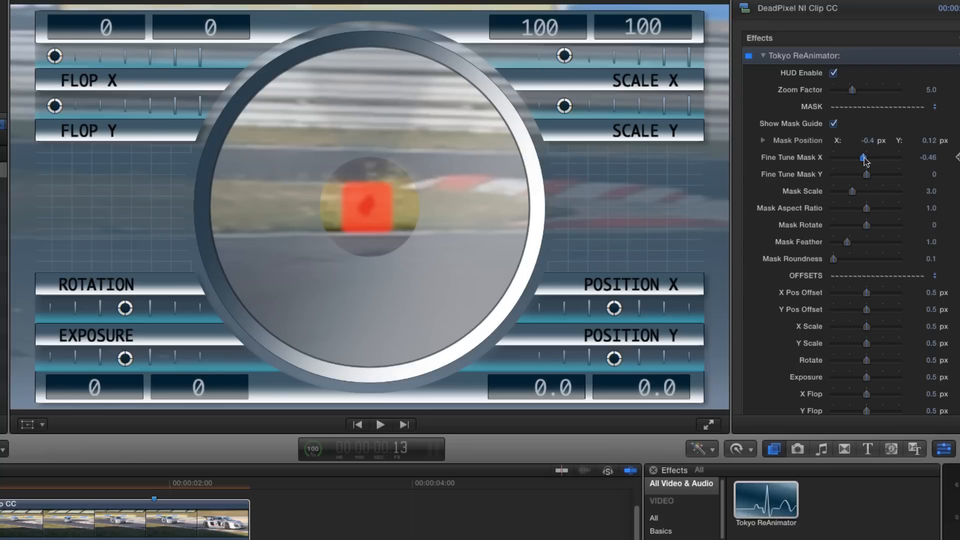
pyautogui.moveTo(867, 174)
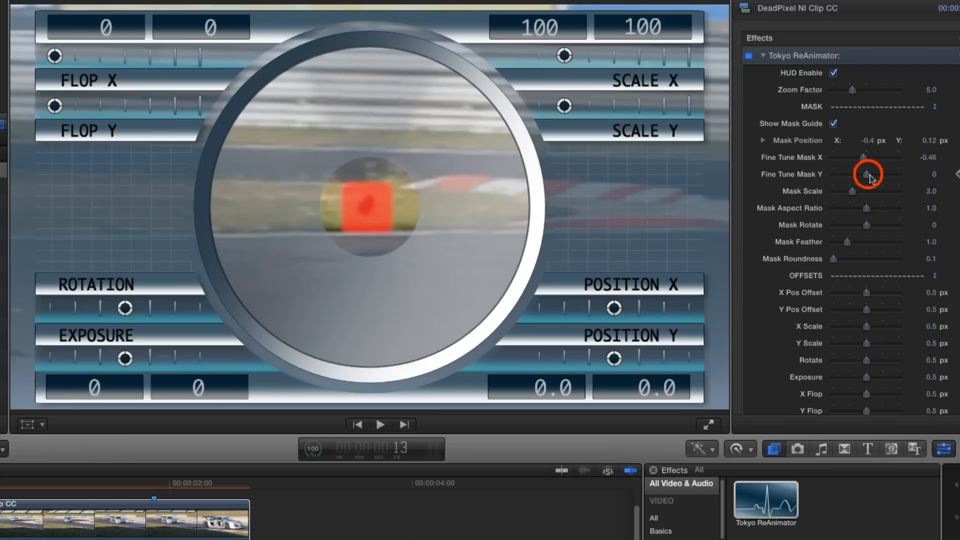
pyautogui.moveTo(863, 174); pyautogui.dragTo(877, 174)
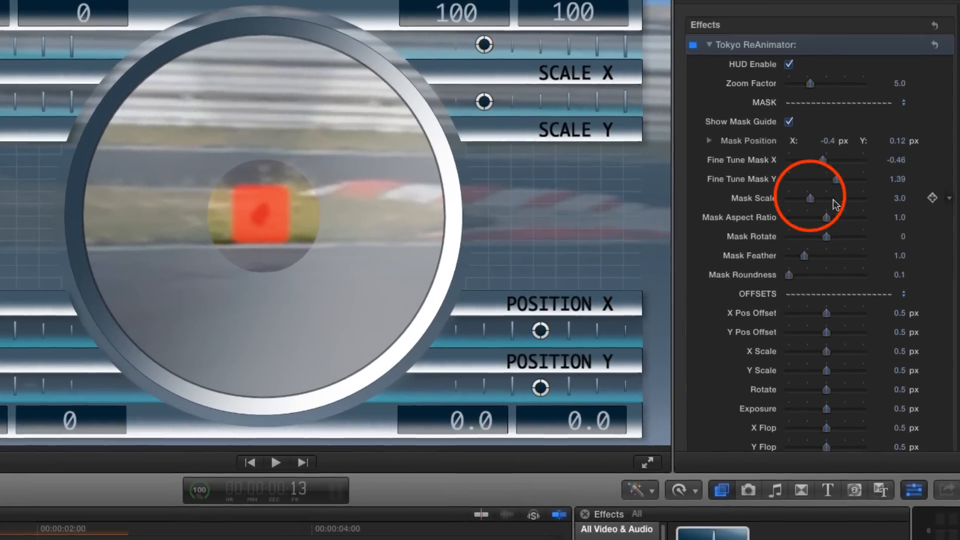
pyautogui.moveTo(810, 198); pyautogui.dragTo(801, 198)
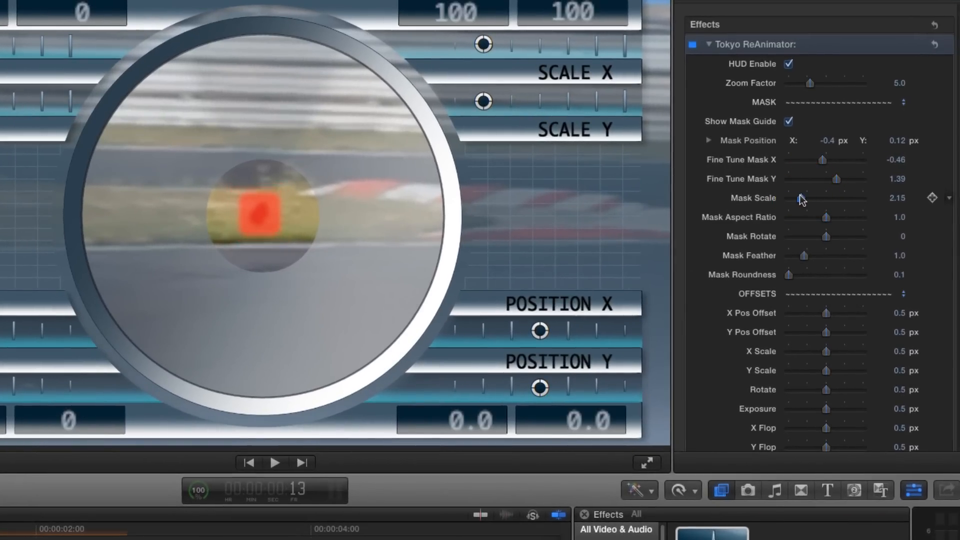
pyautogui.moveTo(802, 198); pyautogui.dragTo(797, 198)
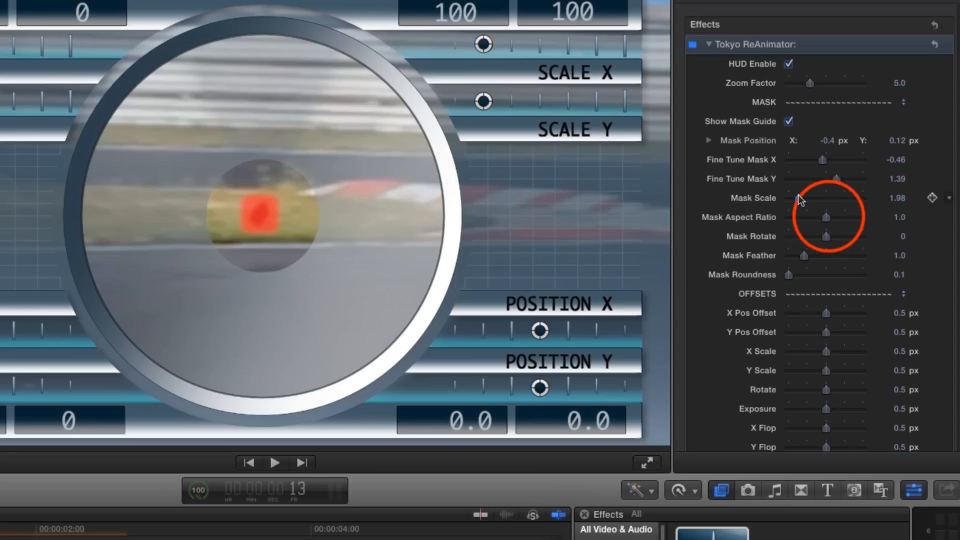
# Narrow the mask's aspect, rotate it to -23°, round its corners and feather the edge to 1.77.
pyautogui.moveTo(826, 216); pyautogui.dragTo(809, 217)
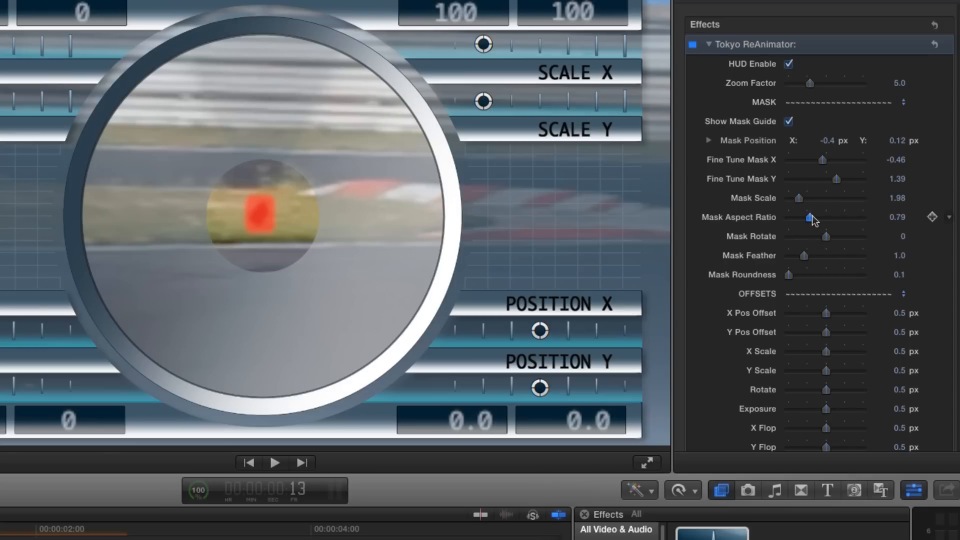
pyautogui.moveTo(810, 217); pyautogui.dragTo(807, 217)
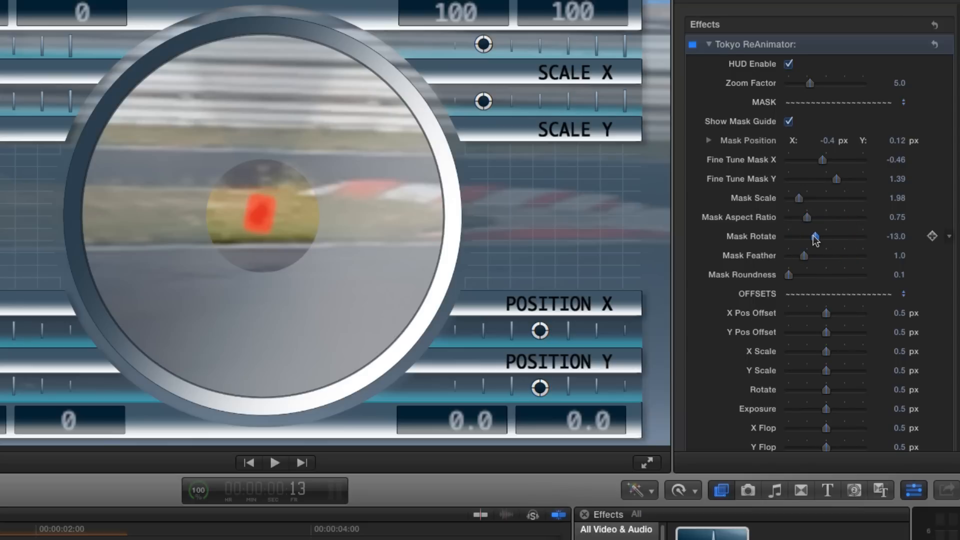
pyautogui.moveTo(814, 235); pyautogui.dragTo(806, 236)
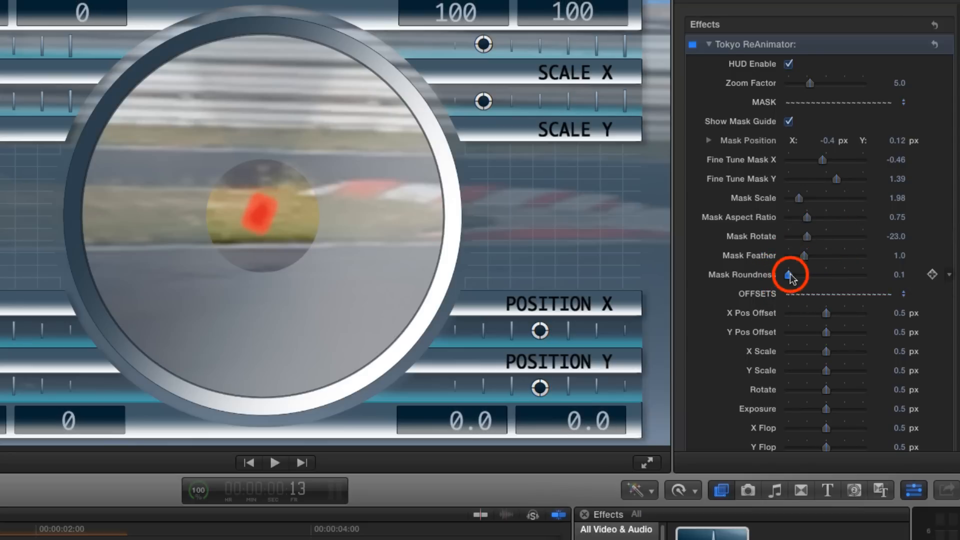
pyautogui.moveTo(790, 274); pyautogui.dragTo(798, 274)
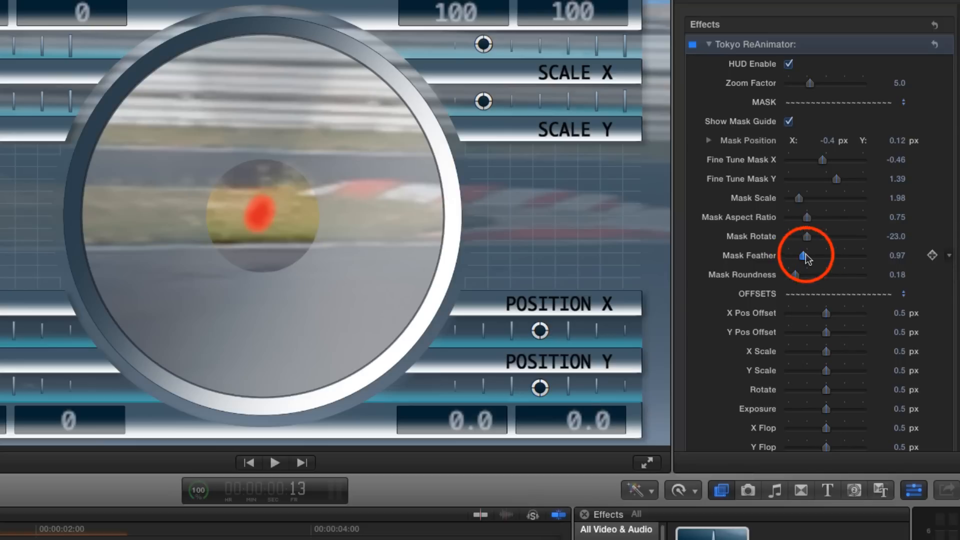
pyautogui.moveTo(801, 255); pyautogui.dragTo(816, 255)
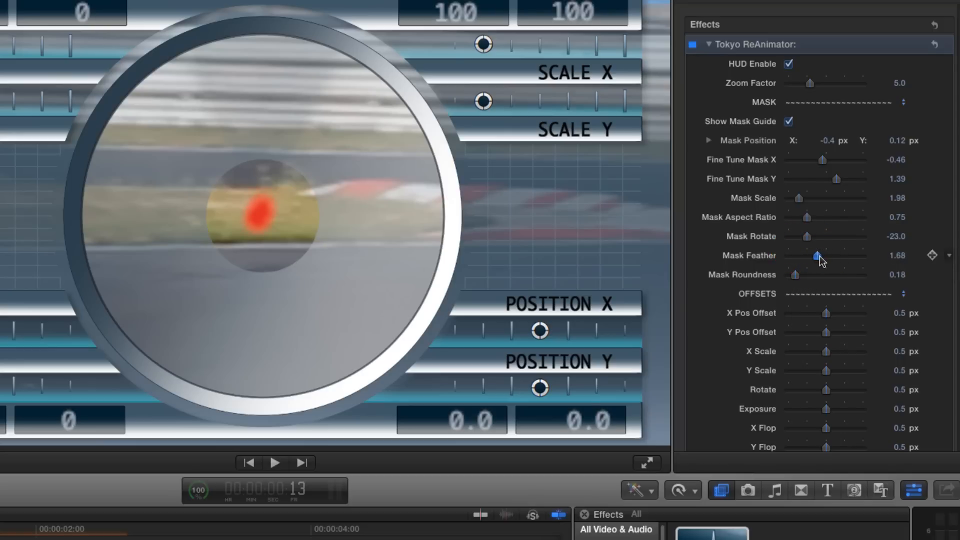
pyautogui.moveTo(816, 255); pyautogui.dragTo(820, 255)
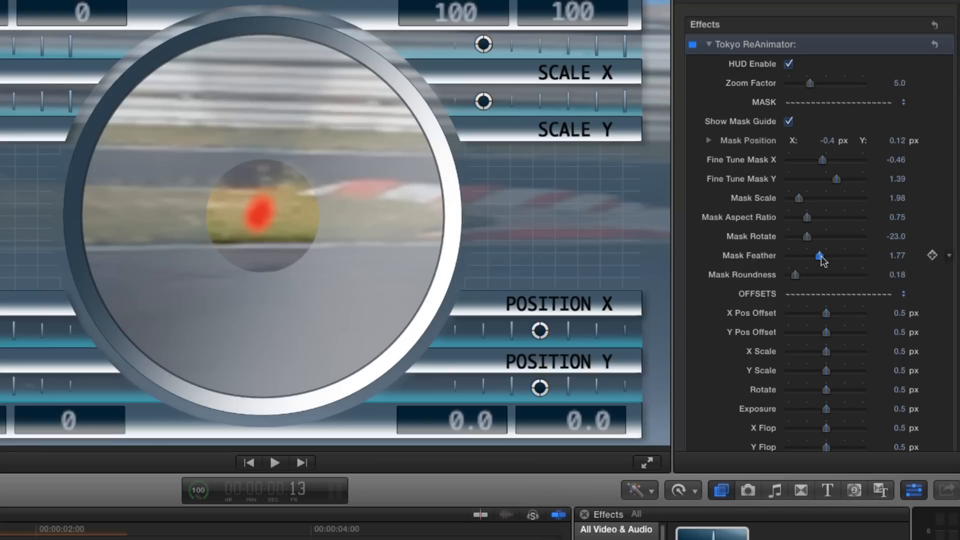
pyautogui.click(789, 121)
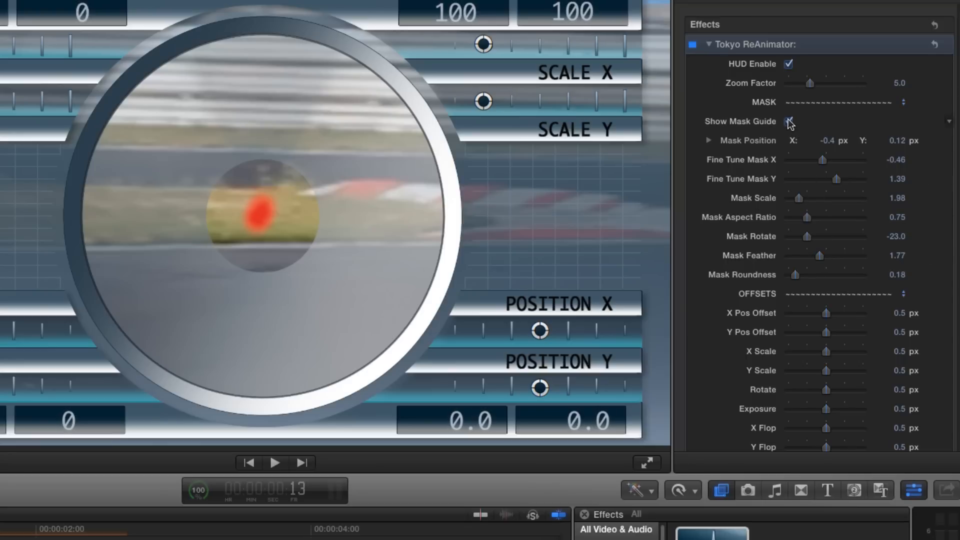
# Hide the red mask guide and shift the patch's horizontal offset to about 42.2 over the spot.
pyautogui.click(790, 121)
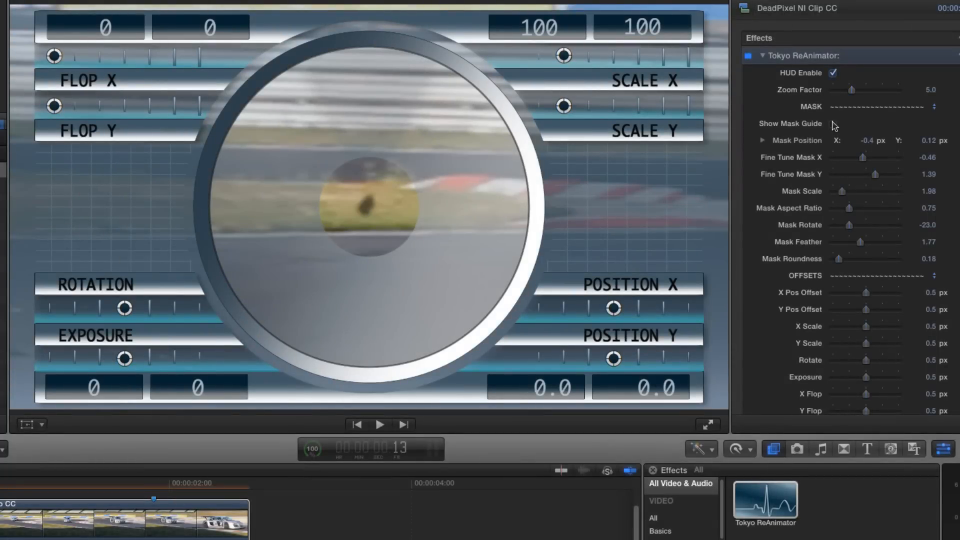
pyautogui.click(832, 123)
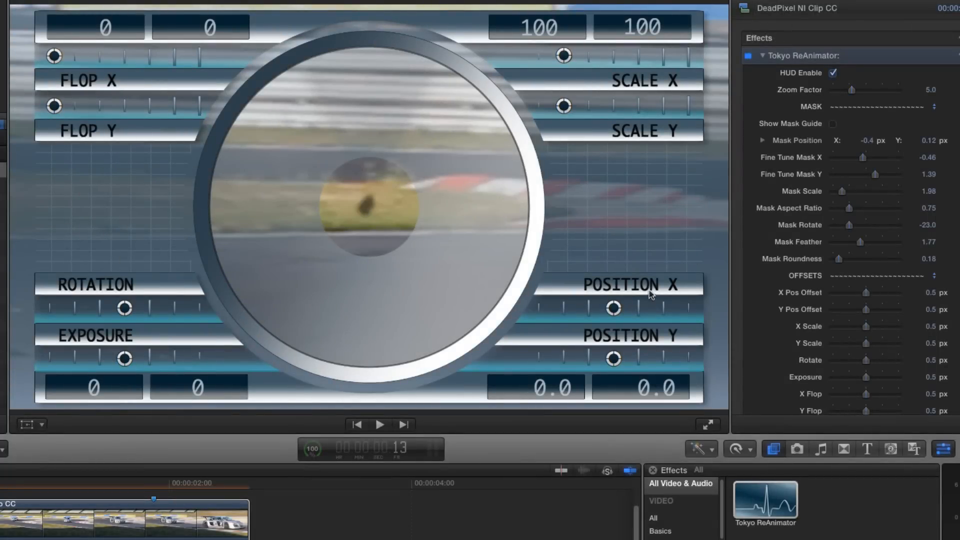
pyautogui.moveTo(560, 351)
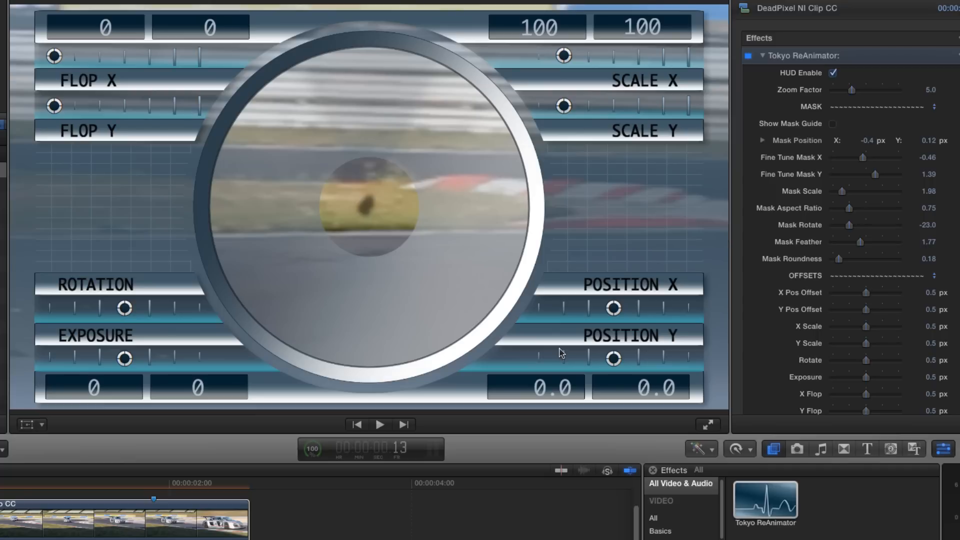
pyautogui.click(612, 308)
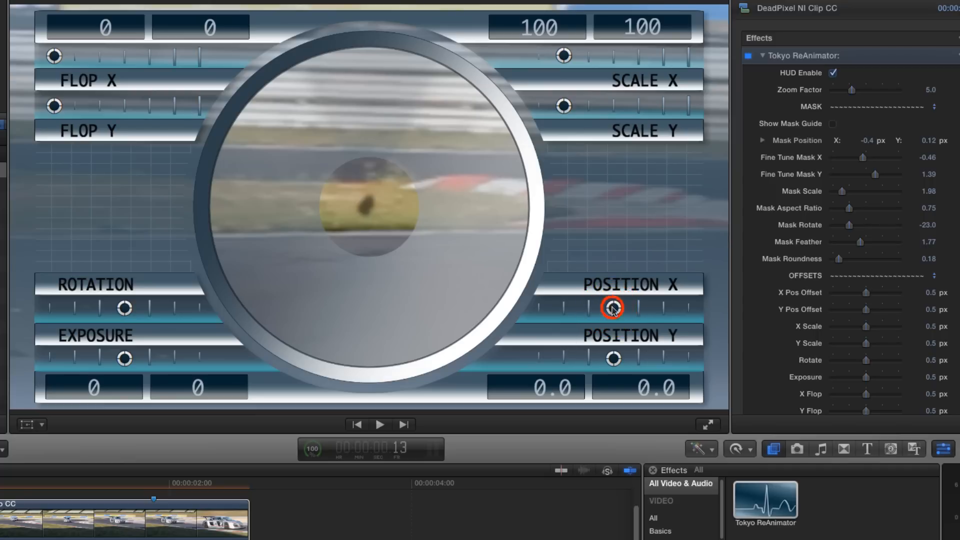
pyautogui.moveTo(612, 308); pyautogui.dragTo(633, 308)
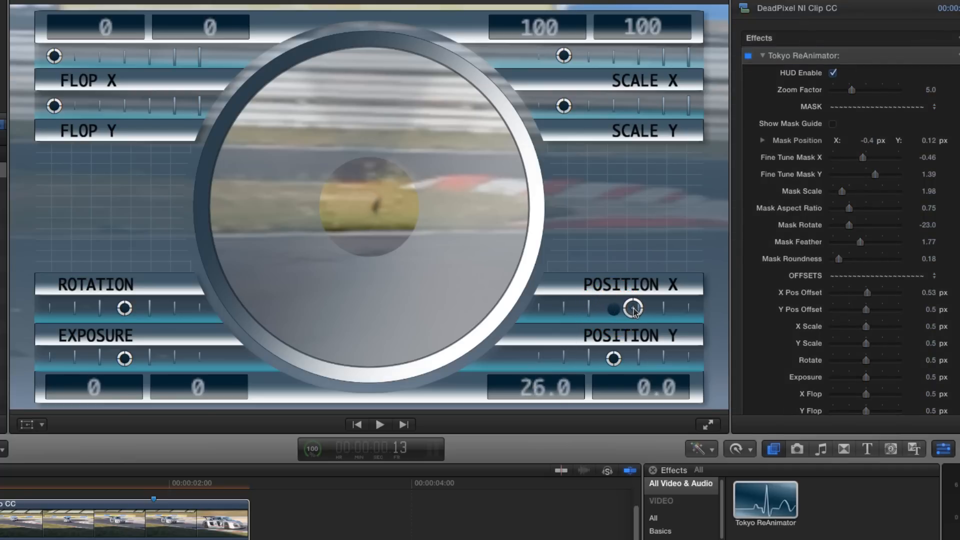
pyautogui.moveTo(634, 307); pyautogui.dragTo(643, 308)
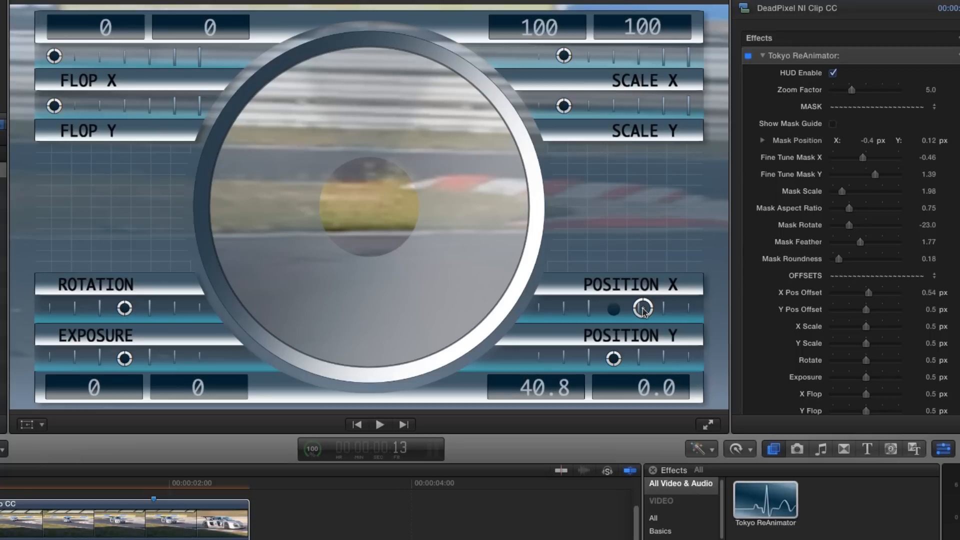
pyautogui.moveTo(643, 308); pyautogui.dragTo(623, 308)
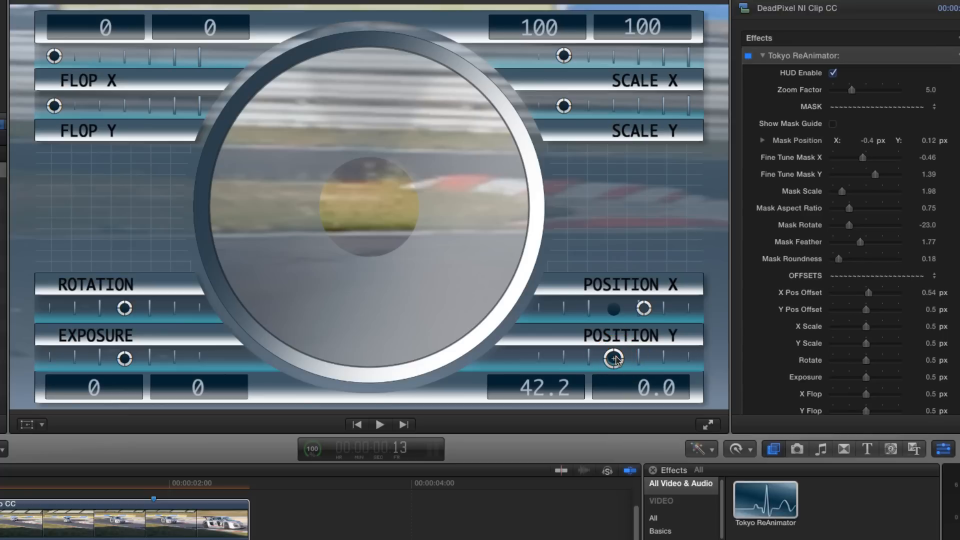
# Set the vertical patch offset to about -2.0, then disable the HUD to preview the cleaned clip.
pyautogui.moveTo(614, 359); pyautogui.dragTo(608, 359)
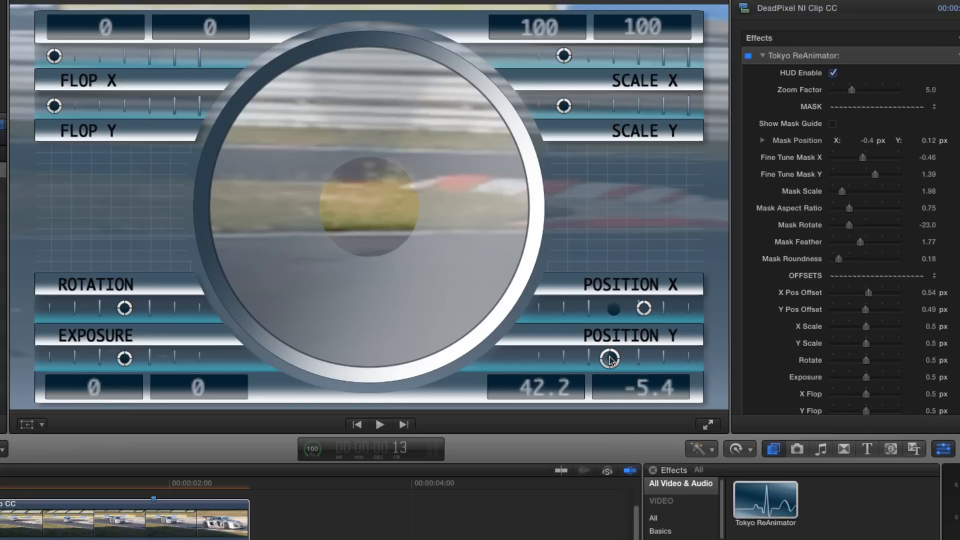
pyautogui.moveTo(608, 359); pyautogui.dragTo(612, 343)
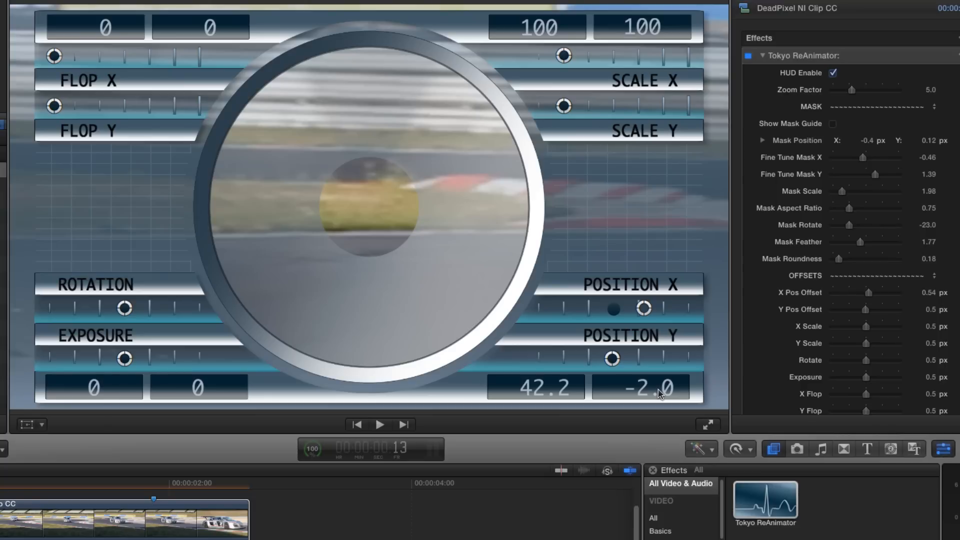
pyautogui.click(832, 72)
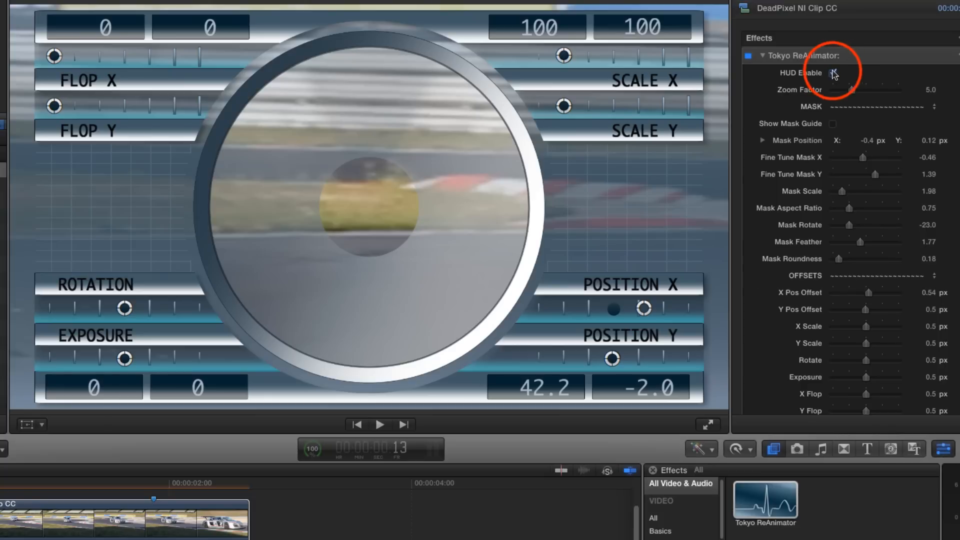
pyautogui.click(833, 73)
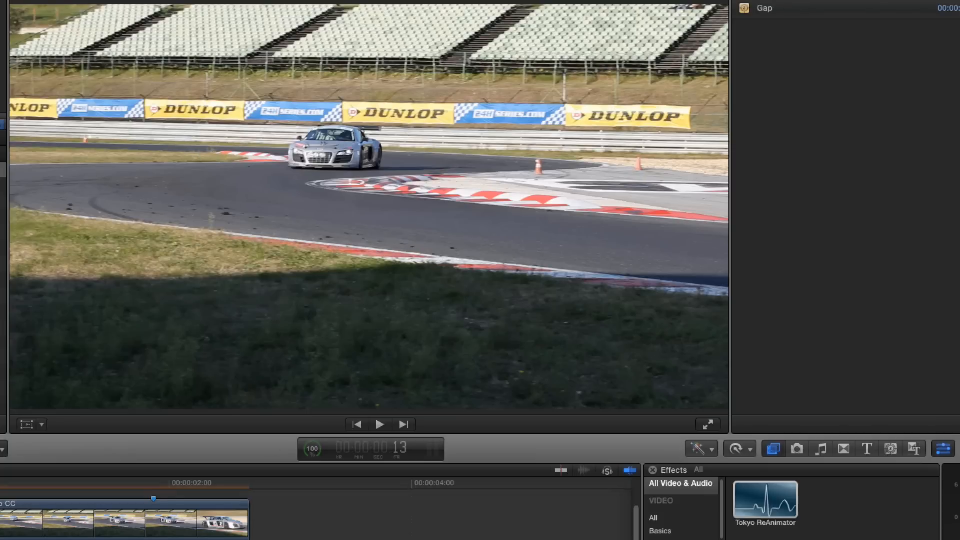
pyautogui.moveTo(20, 496)
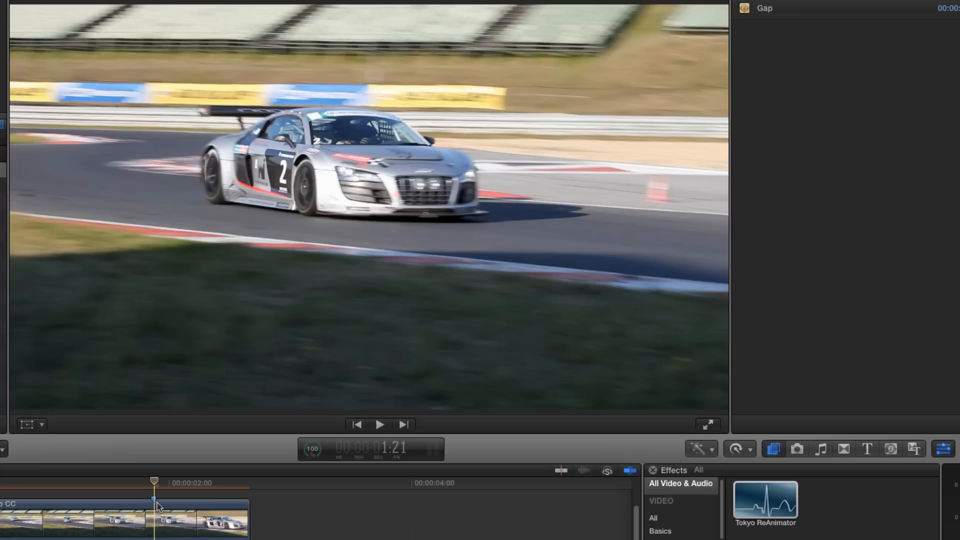
# Select the clip at the close-car frame, enable Bypass Effect and zero the position offsets.
pyautogui.click(154, 507)
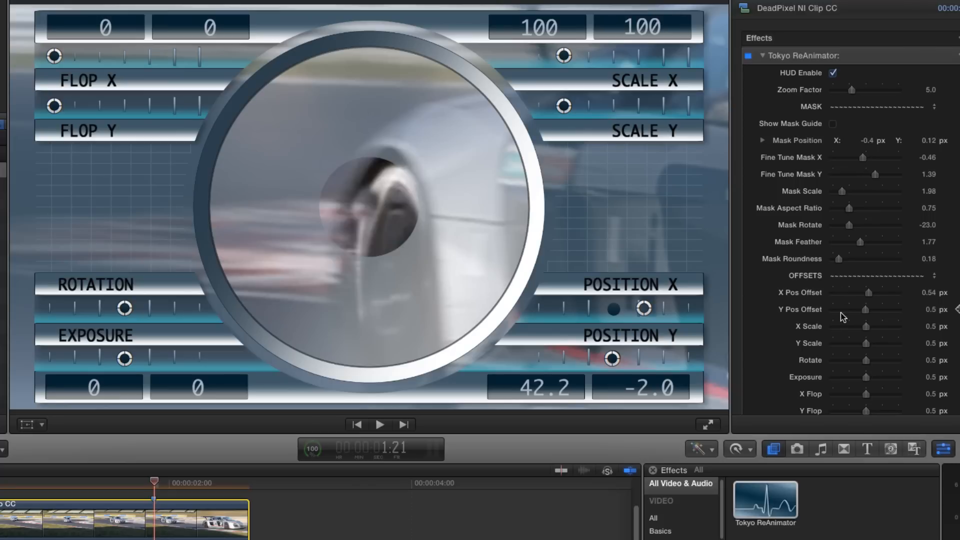
pyautogui.scroll(-3)
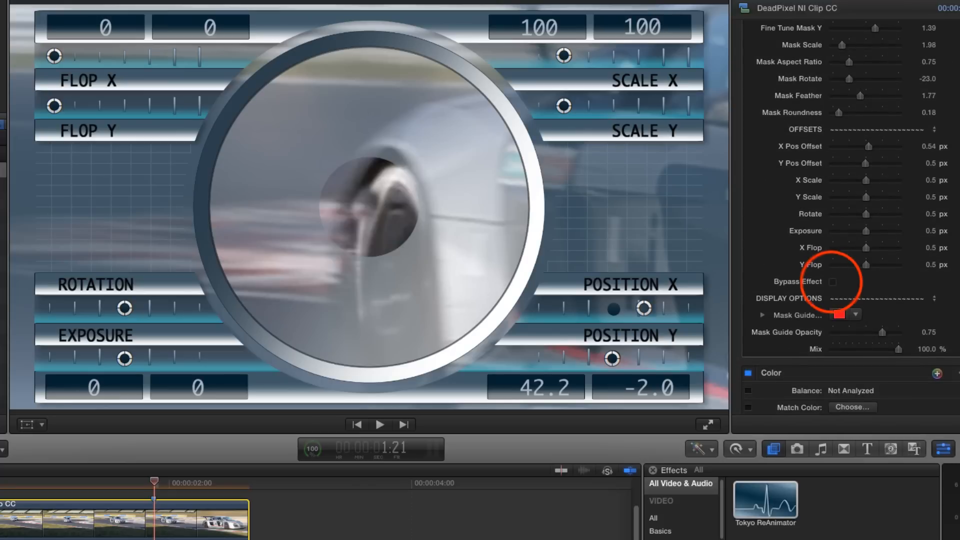
pyautogui.click(832, 281)
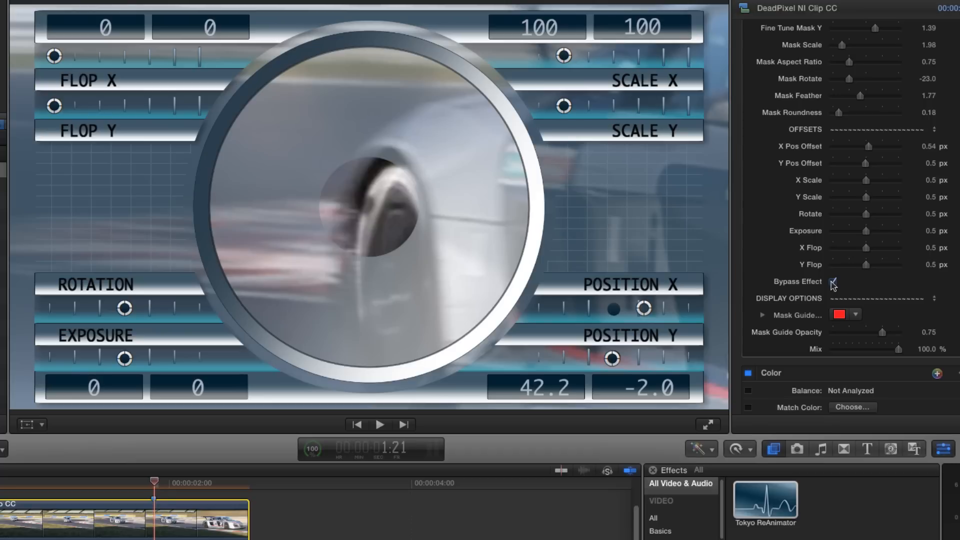
pyautogui.click(832, 280)
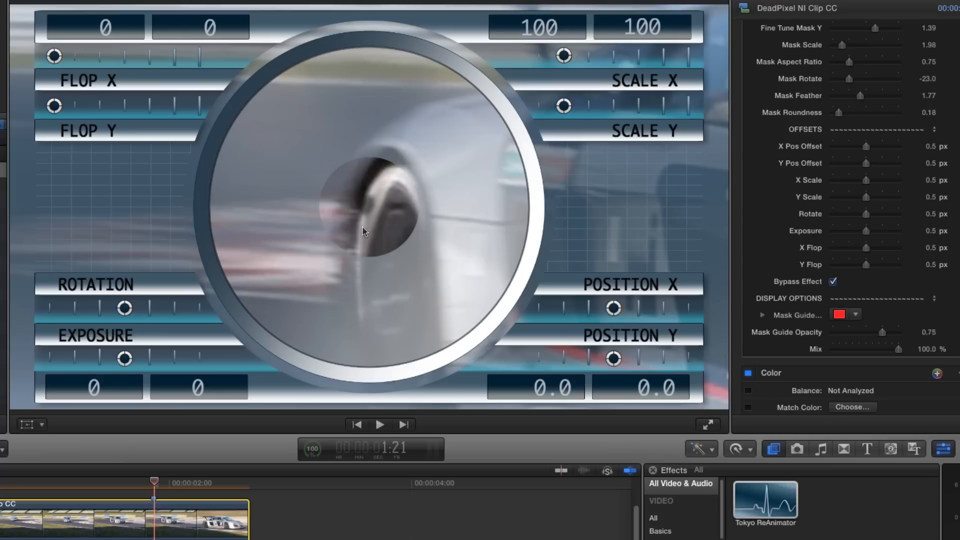
pyautogui.moveTo(477, 308)
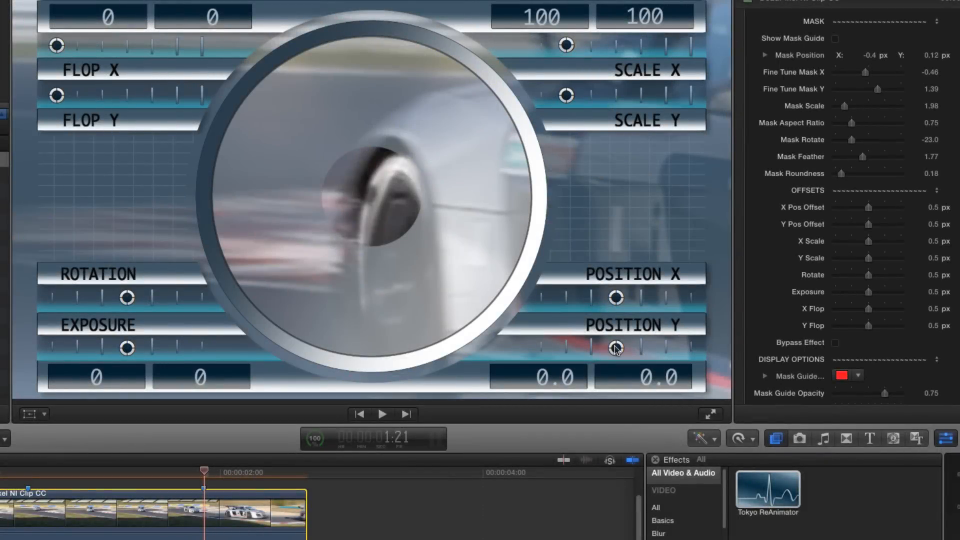
# Offset the cover patch to about 47.6 vertically and 11.2 horizontally over the blemish.
pyautogui.moveTo(615, 348); pyautogui.dragTo(620, 348)
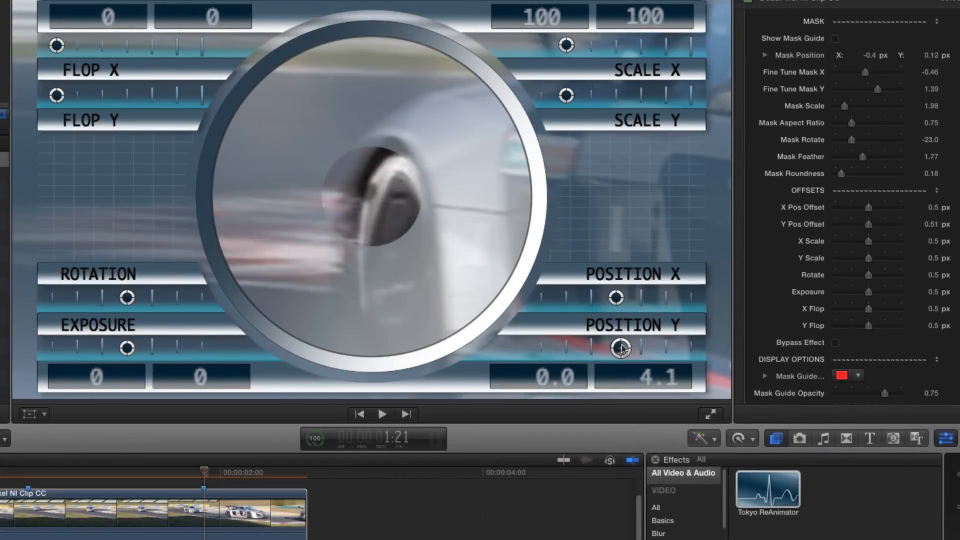
pyautogui.moveTo(620, 347); pyautogui.dragTo(648, 347)
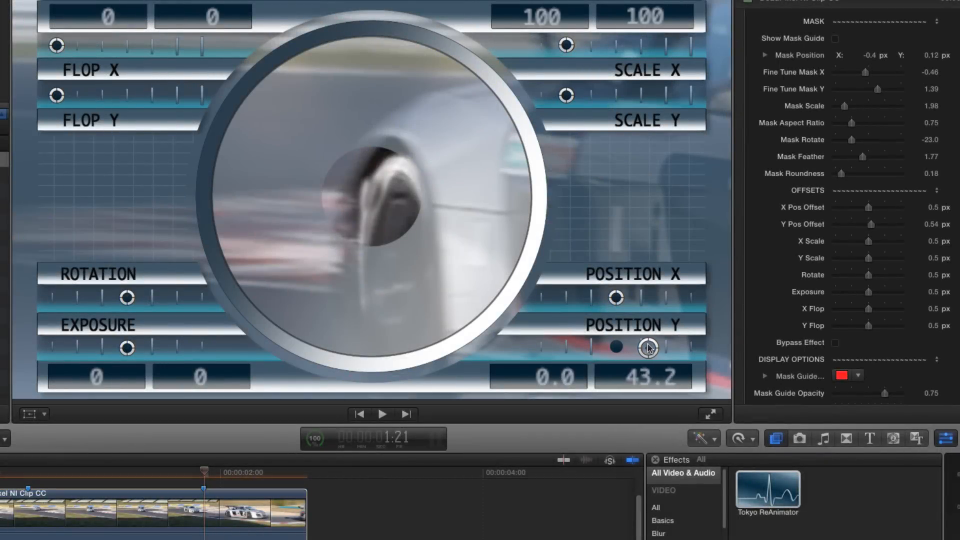
pyautogui.moveTo(648, 347); pyautogui.dragTo(649, 343)
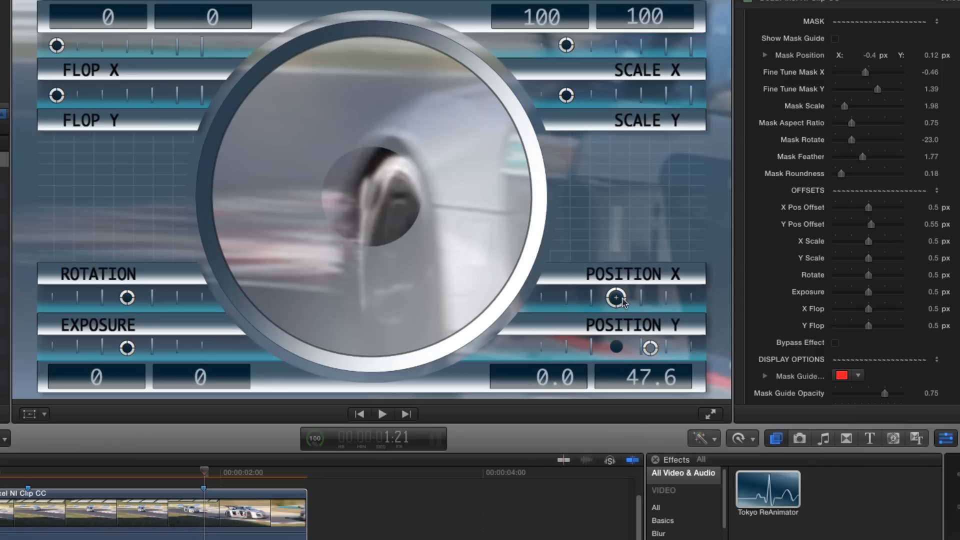
pyautogui.moveTo(615, 297); pyautogui.dragTo(625, 298)
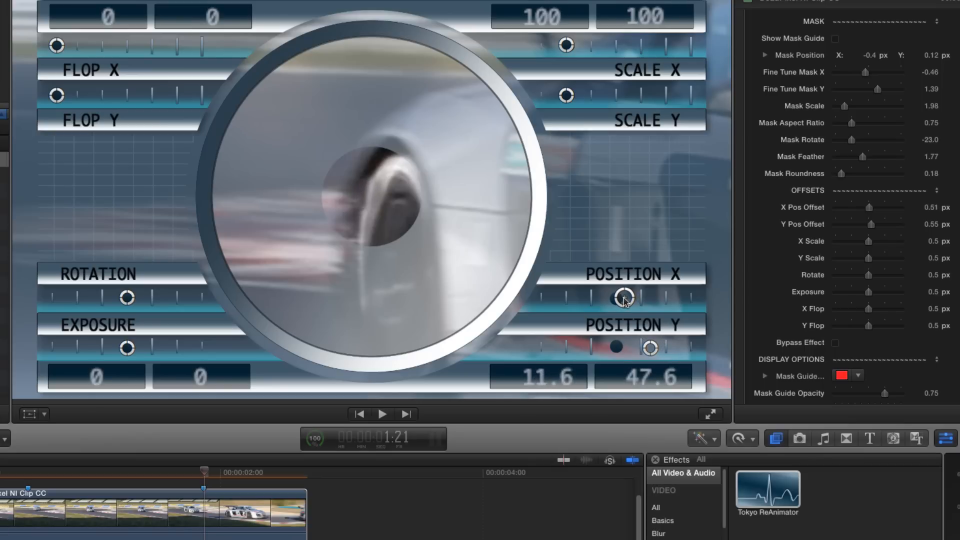
pyautogui.moveTo(625, 298); pyautogui.dragTo(617, 298)
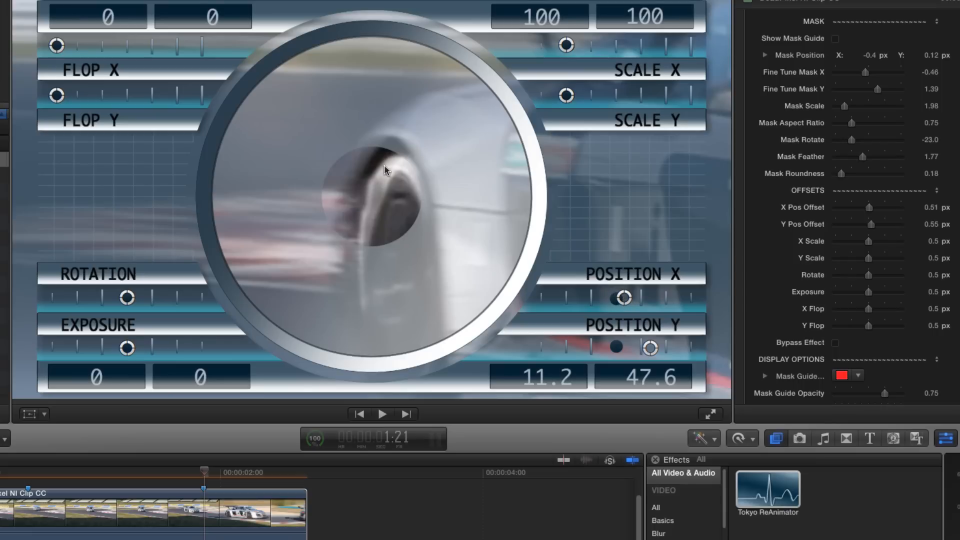
pyautogui.moveTo(357, 228)
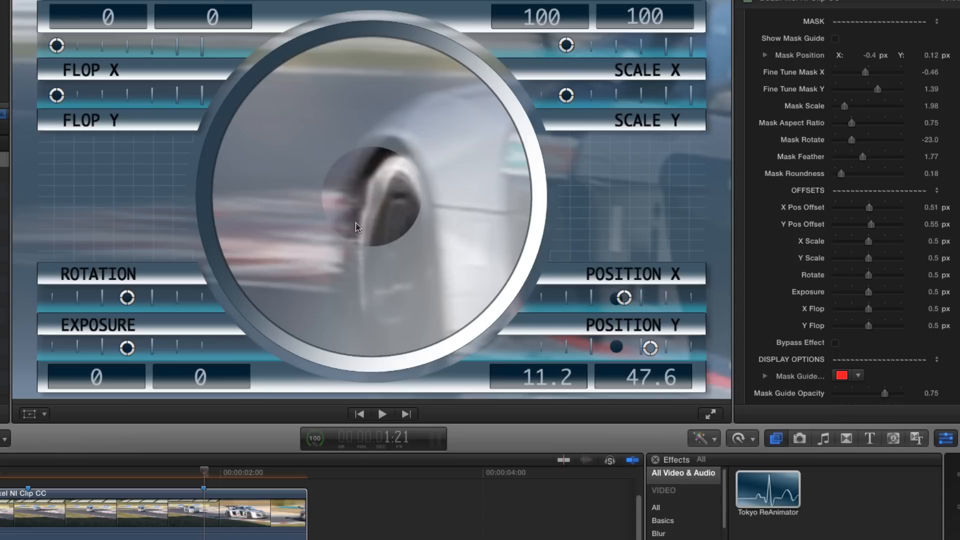
pyautogui.moveTo(127, 299)
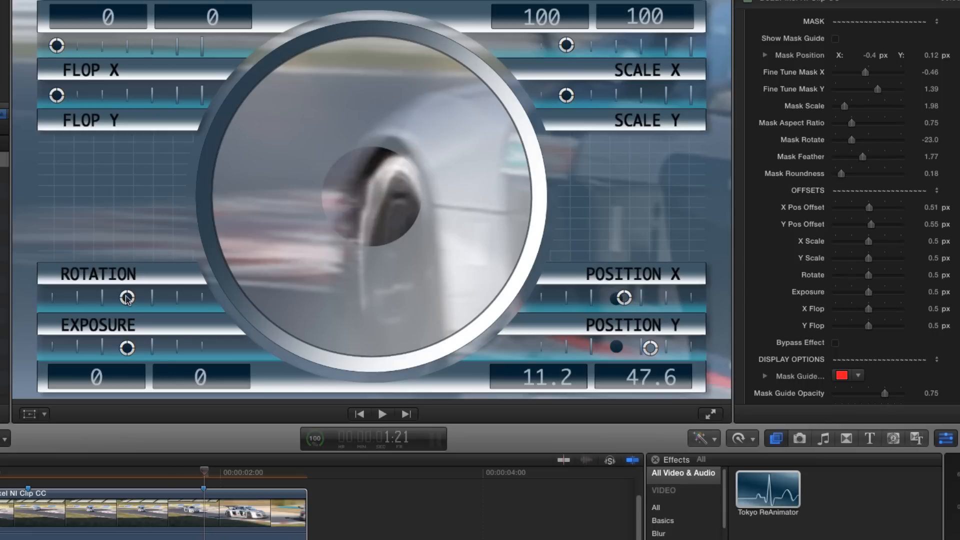
# Set the patch rotation to -10 and exposure to 45, then settle the horizontal offset near 10.9.
pyautogui.moveTo(127, 298); pyautogui.dragTo(133, 298)
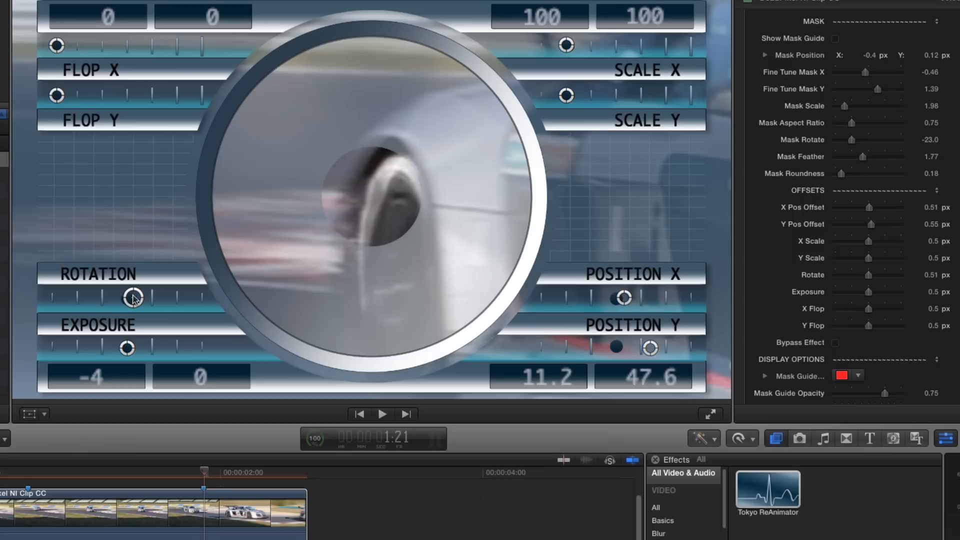
pyautogui.moveTo(133, 298); pyautogui.dragTo(143, 298)
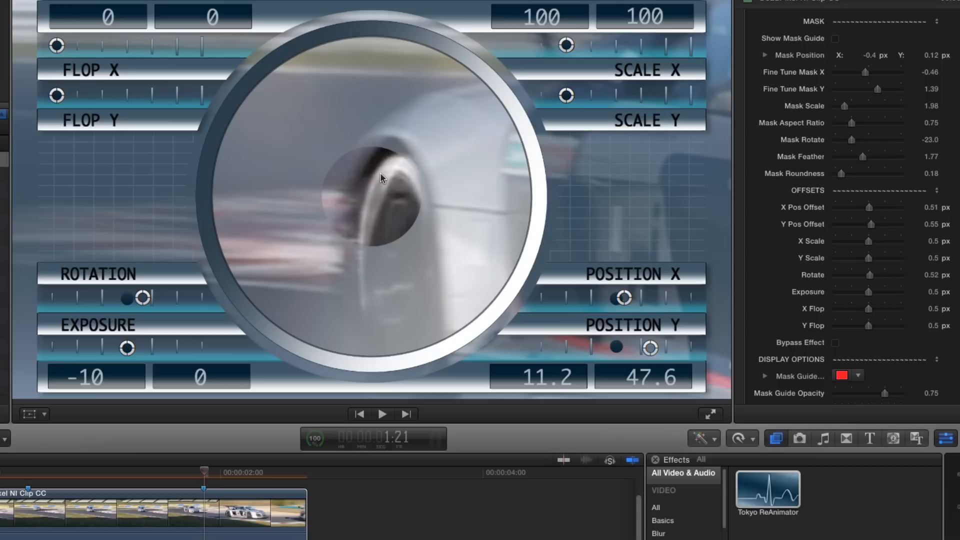
pyautogui.moveTo(364, 255)
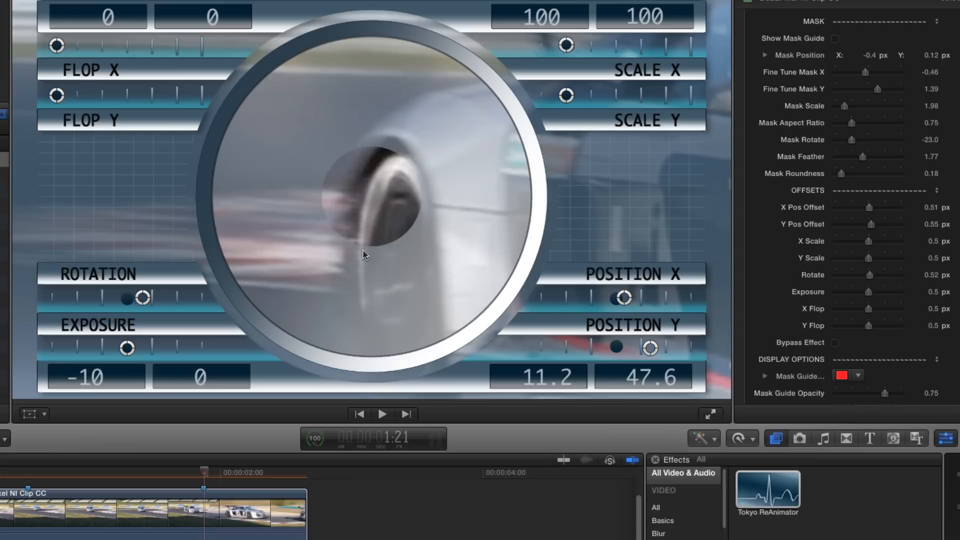
pyautogui.moveTo(359, 256)
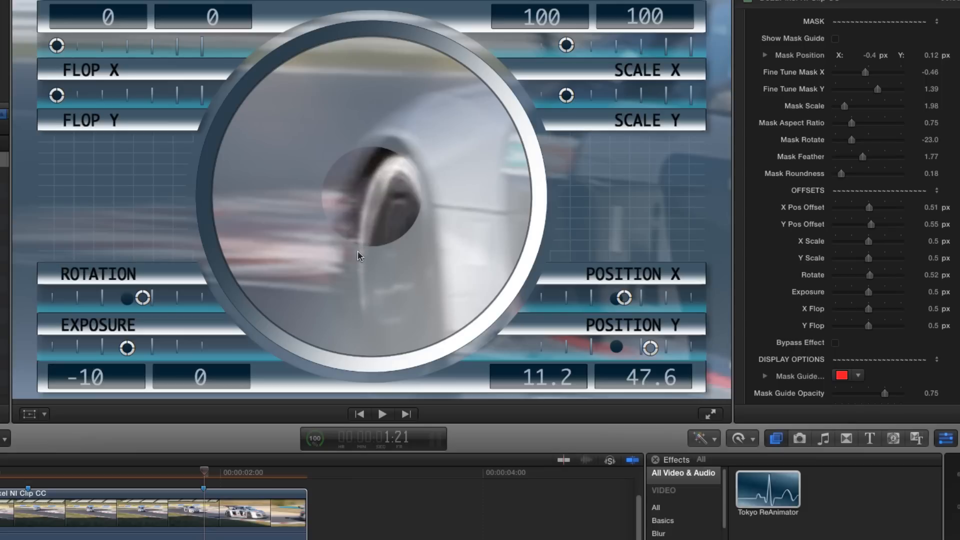
pyautogui.moveTo(127, 348)
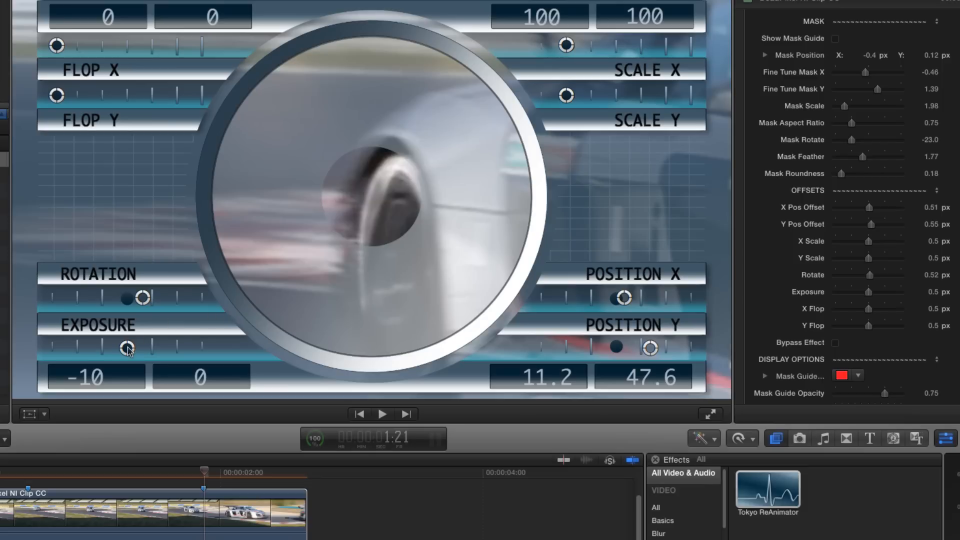
pyautogui.moveTo(127, 347); pyautogui.dragTo(153, 347)
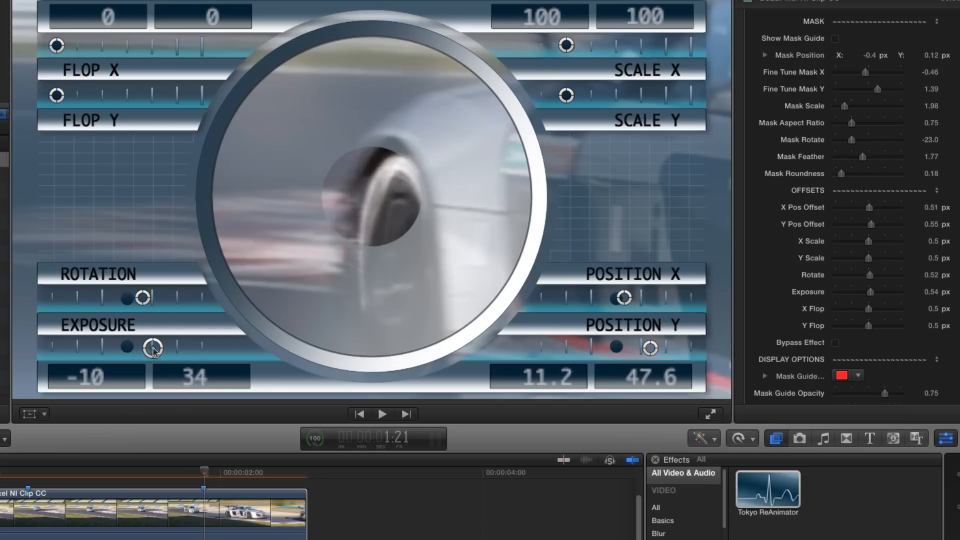
pyautogui.moveTo(152, 347); pyautogui.dragTo(160, 347)
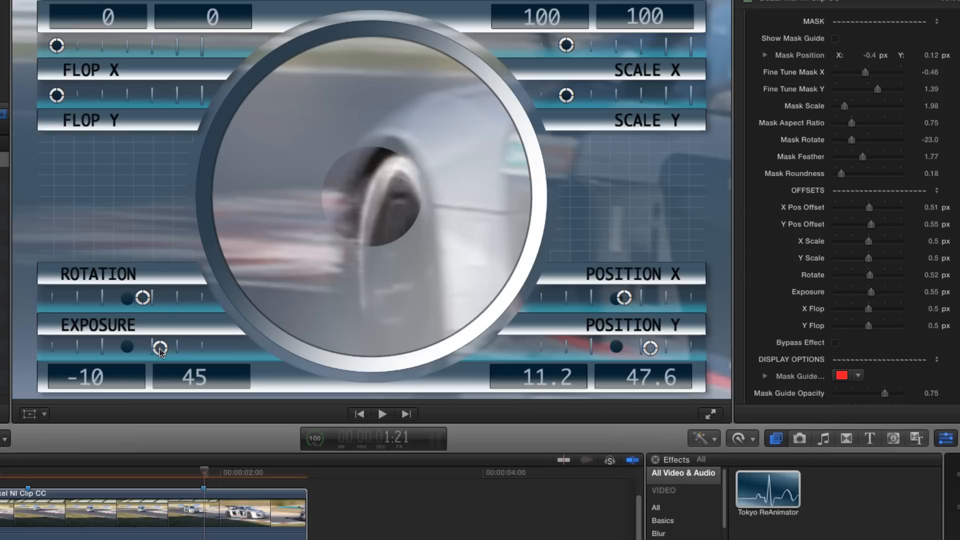
pyautogui.moveTo(92, 418)
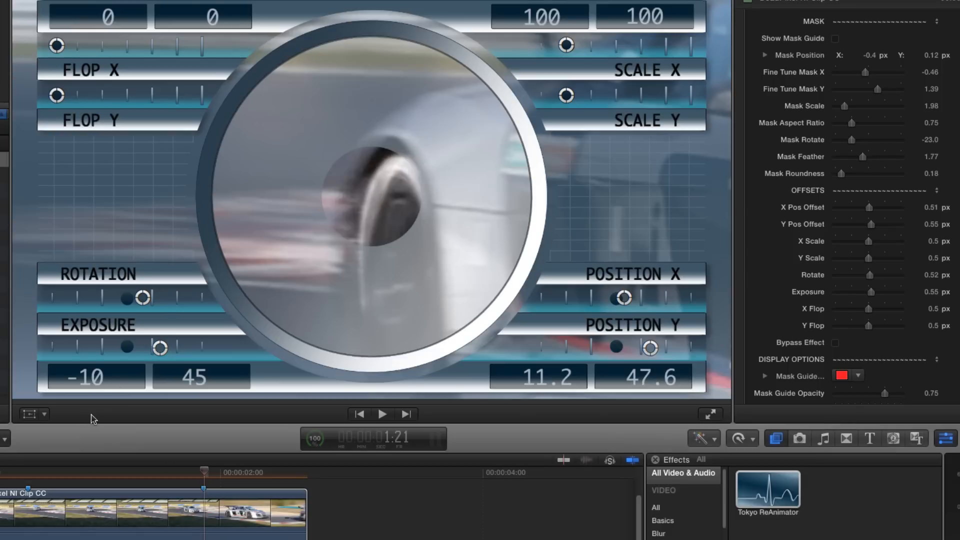
pyautogui.moveTo(623, 298); pyautogui.dragTo(622, 298)
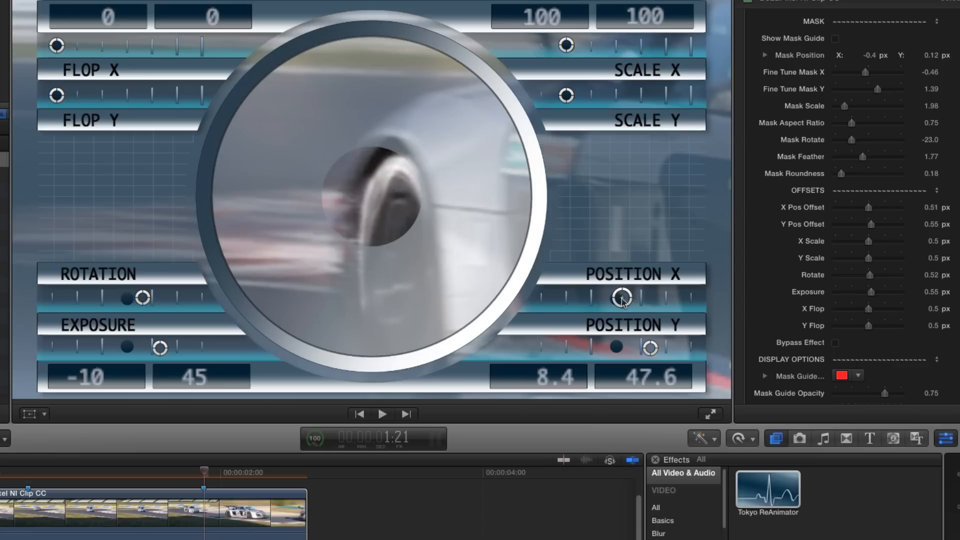
pyautogui.moveTo(622, 298); pyautogui.dragTo(631, 294)
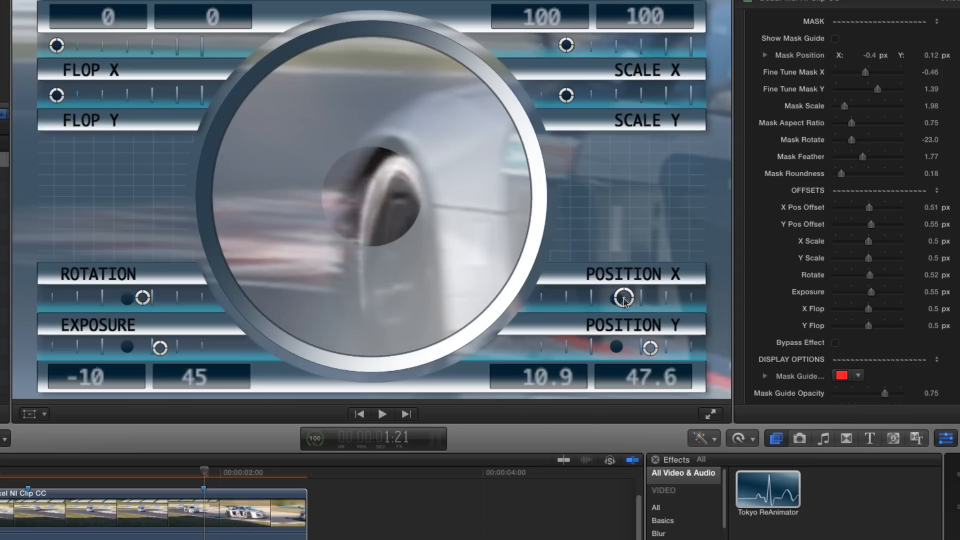
pyautogui.moveTo(623, 298); pyautogui.dragTo(623, 303)
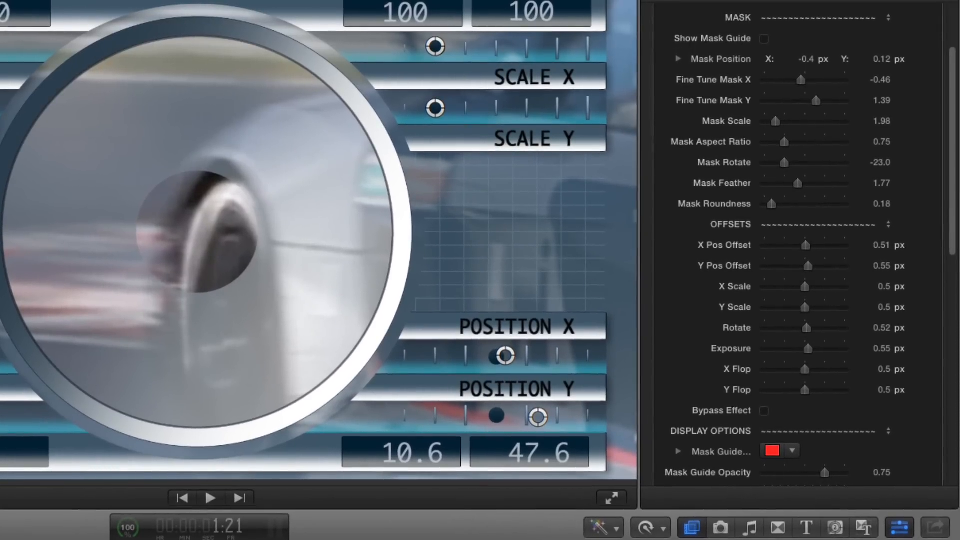
pyautogui.moveTo(921, 245)
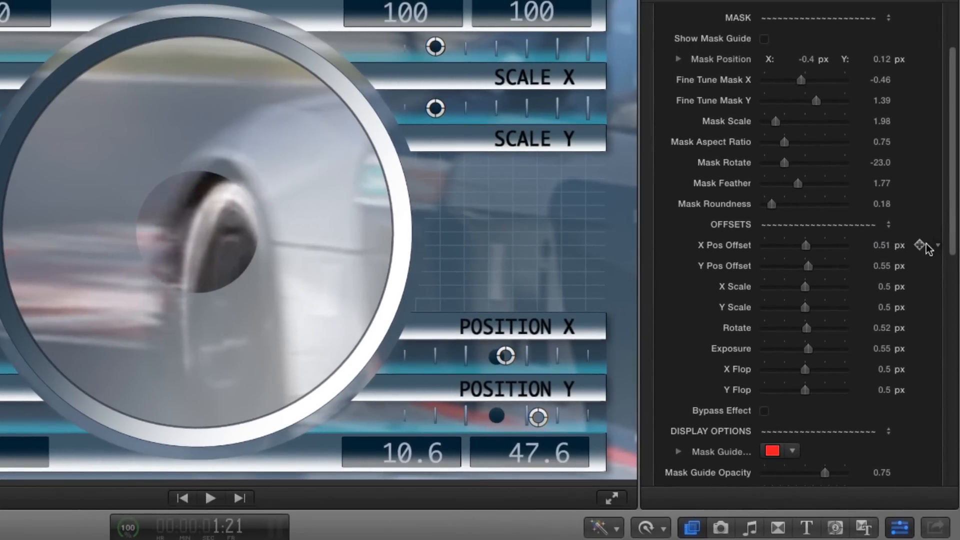
# Add keyframes for the X and Y position offsets and the rotation offset at this frame.
pyautogui.click(920, 245)
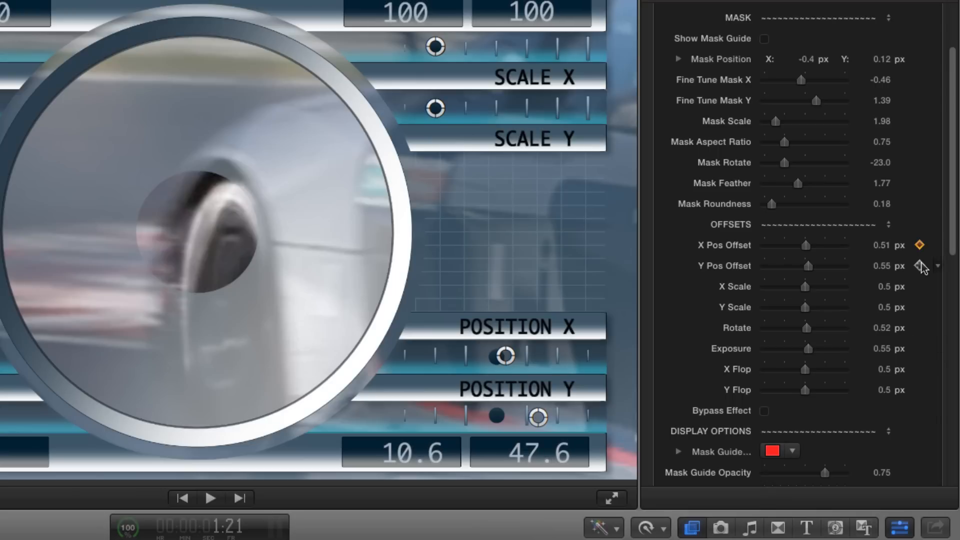
pyautogui.click(918, 265)
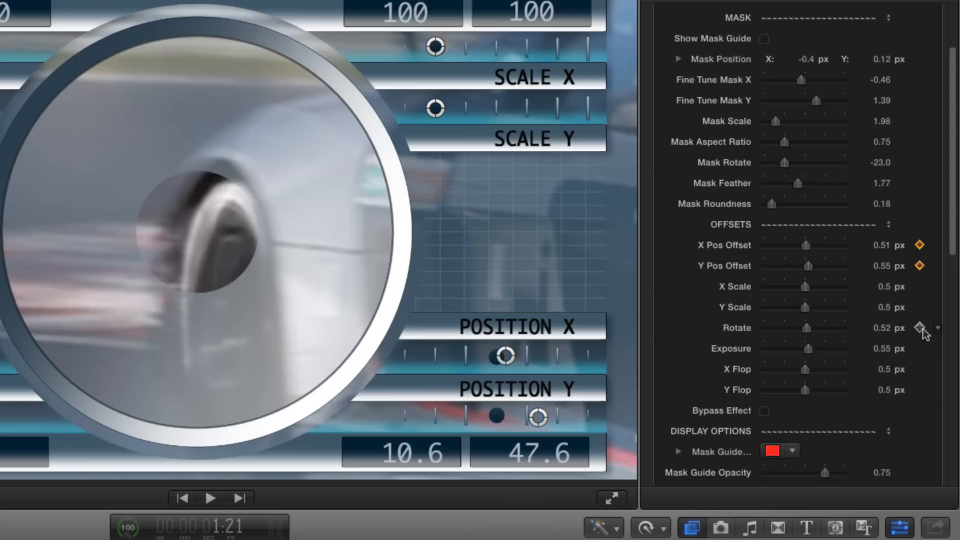
pyautogui.click(917, 328)
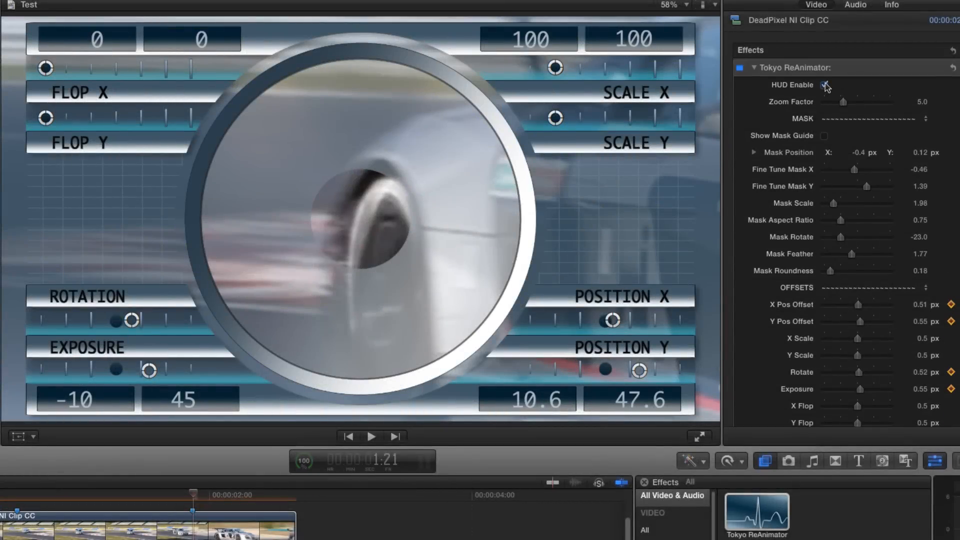
# Switch HUD Enable off to review the repaired clip, then switch it back on.
pyautogui.click(824, 83)
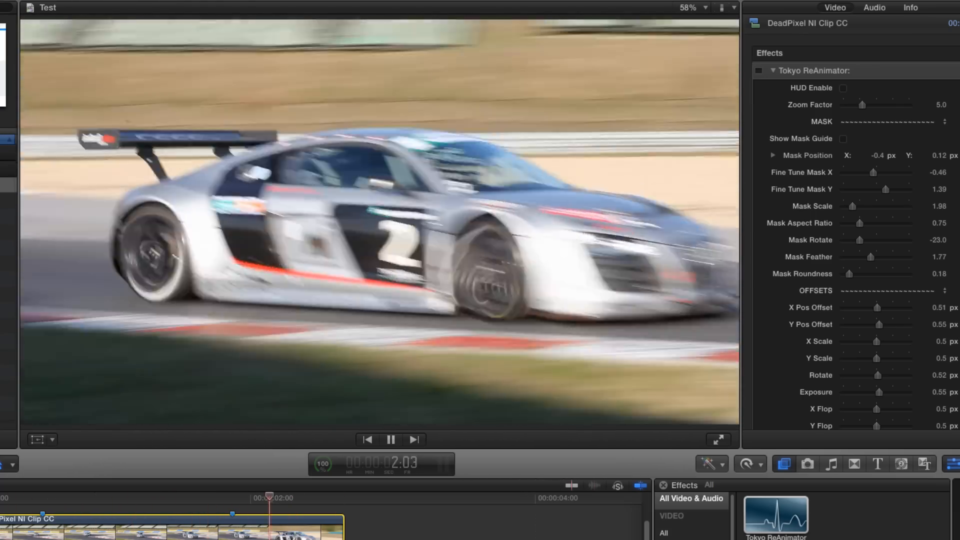
pyautogui.click(844, 87)
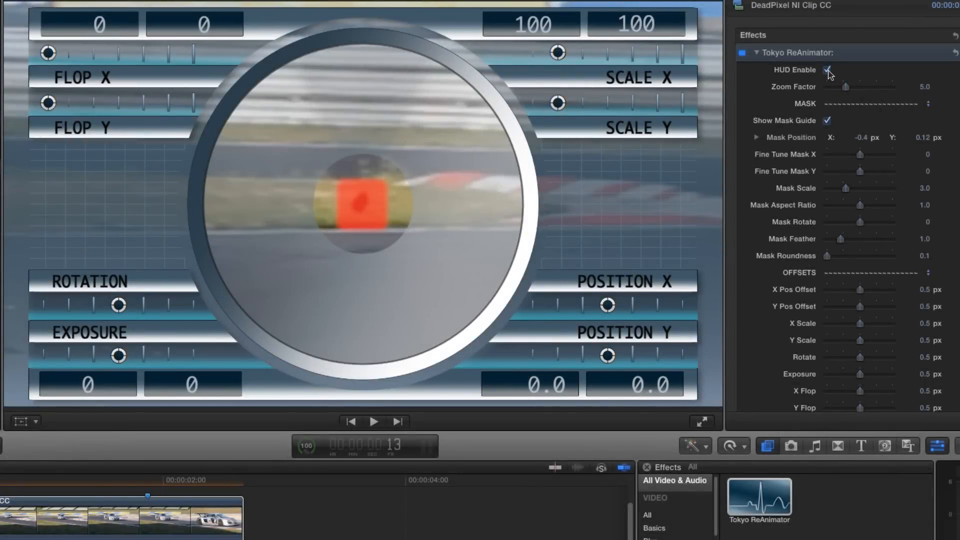